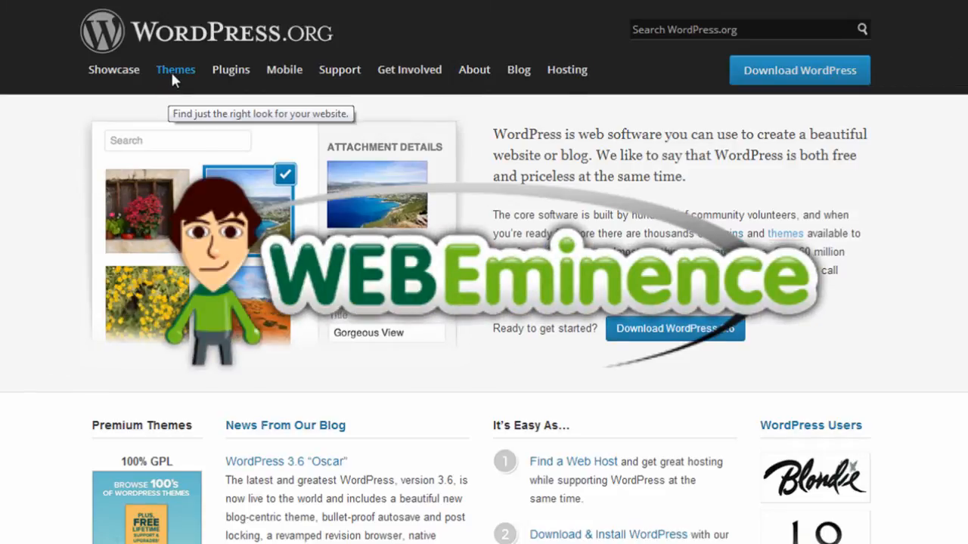
Locate Twenty Twelve in the WordPress.org themes directory and preview it.
click(175, 69)
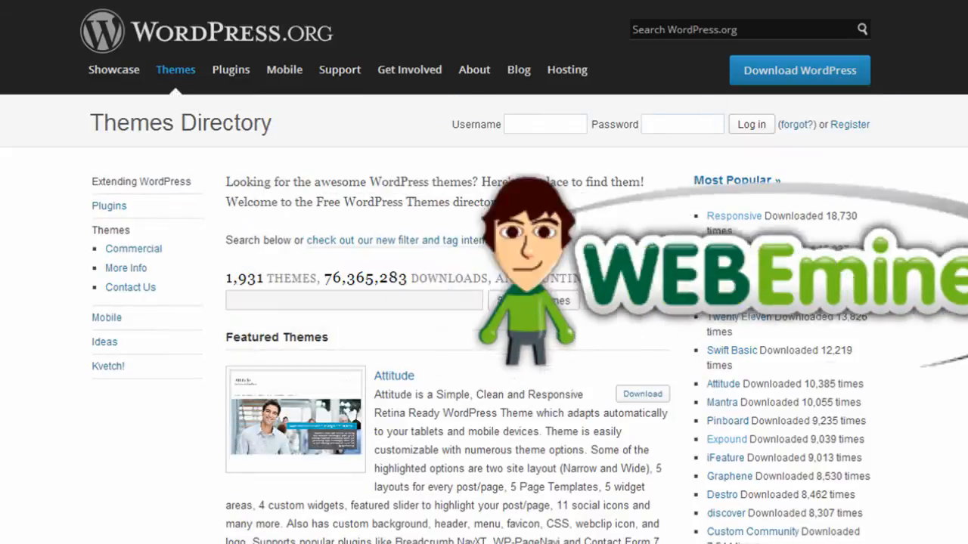
scroll(down, 3)
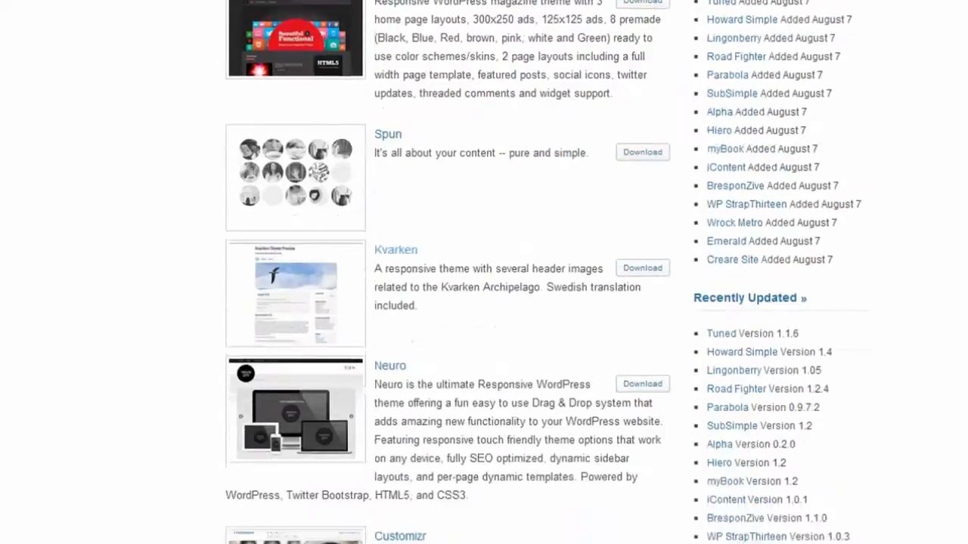
scroll(down, 3)
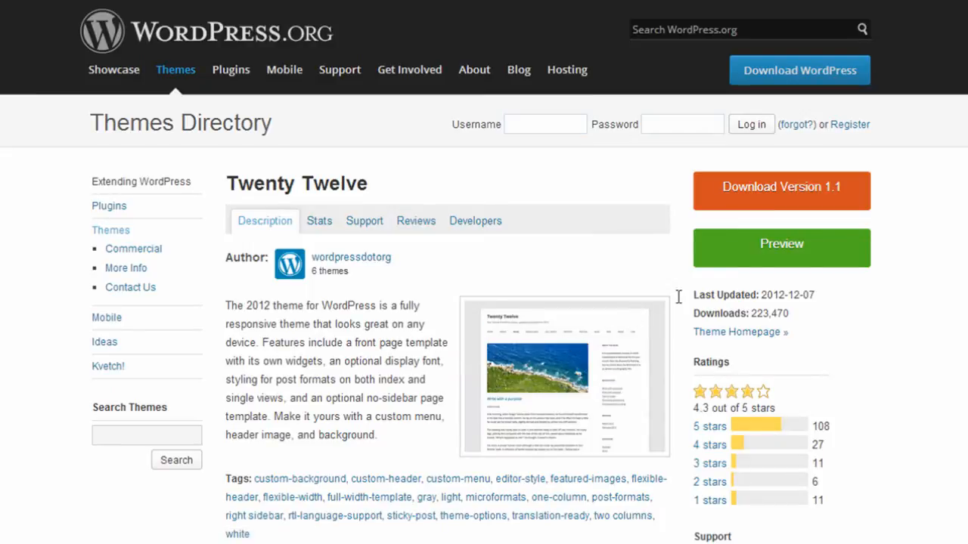
click(780, 248)
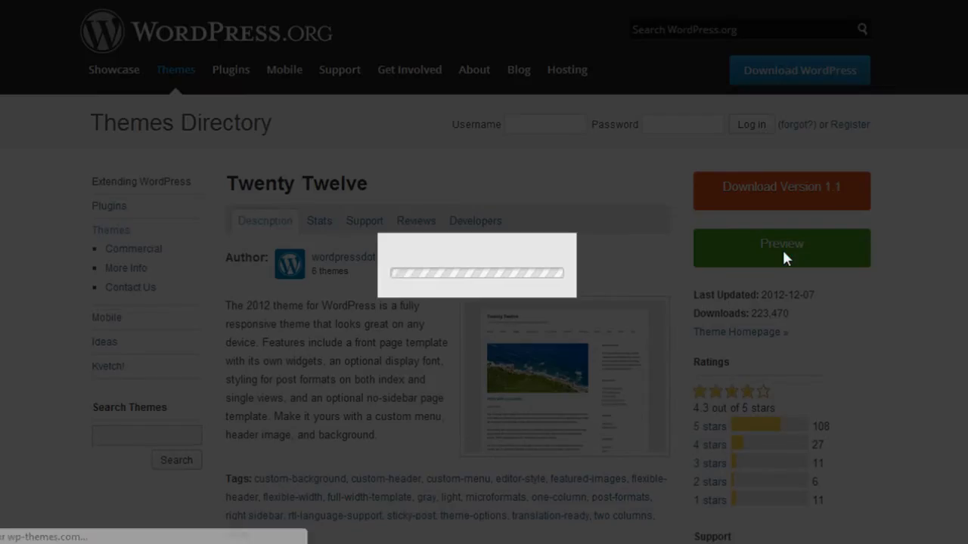
click(781, 248)
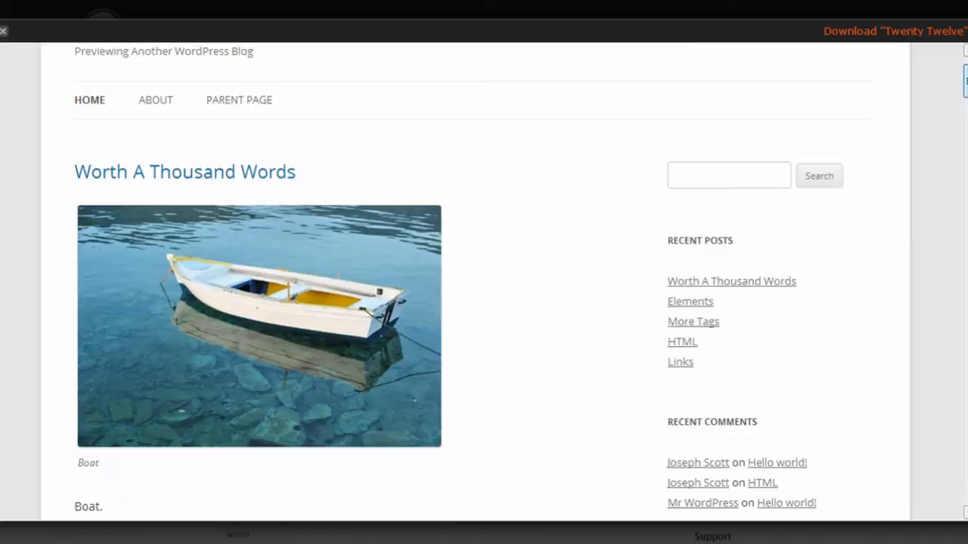
click(690, 301)
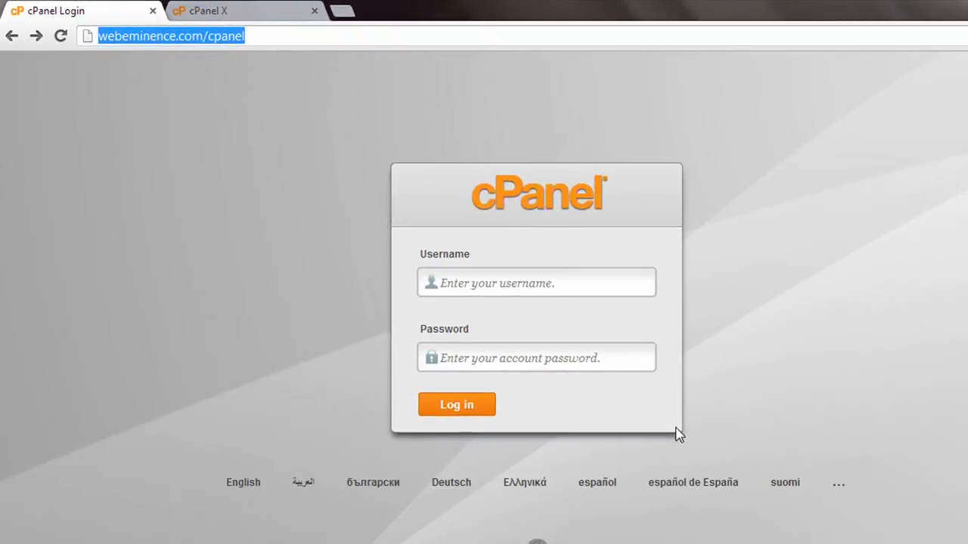
mouse_move(674, 414)
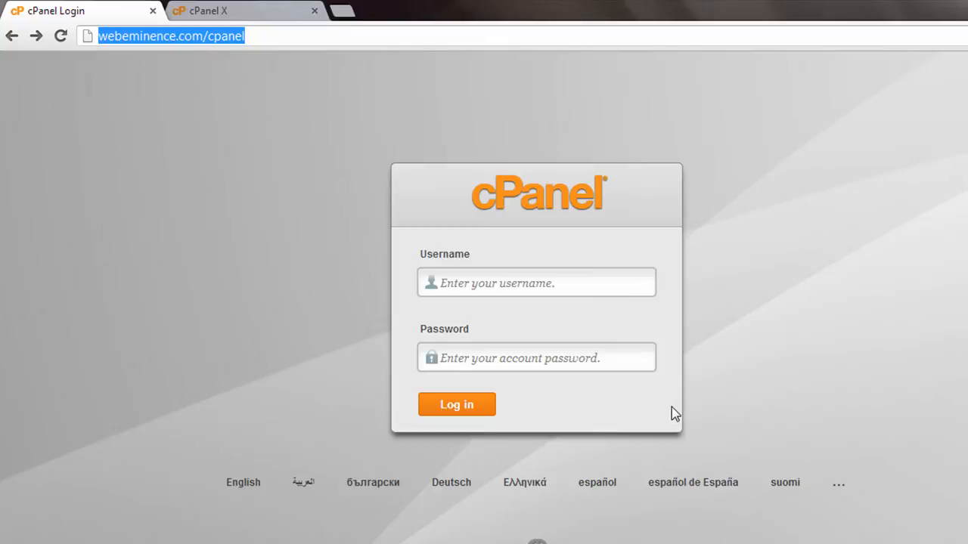
mouse_move(829, 417)
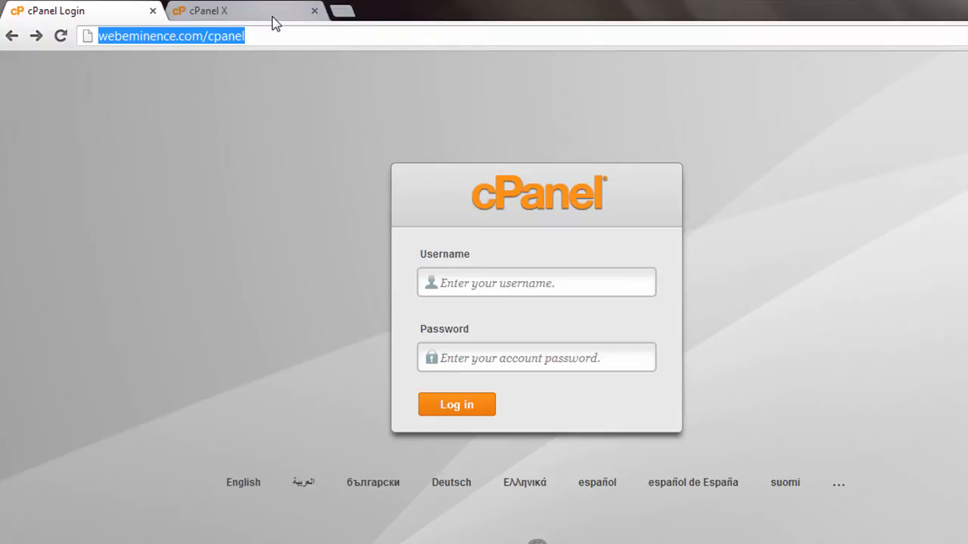
Switch to the already logged-in cPanel home showing Preferences, Mail and Files.
click(457, 405)
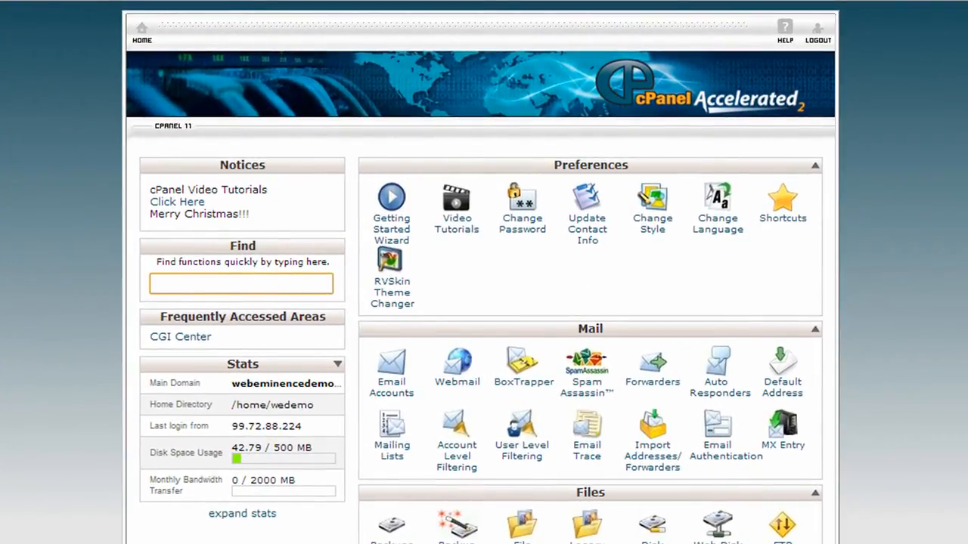
Scroll the cPanel home down to Software/Services where Fantastico De Luxe appears.
scroll(down, 3)
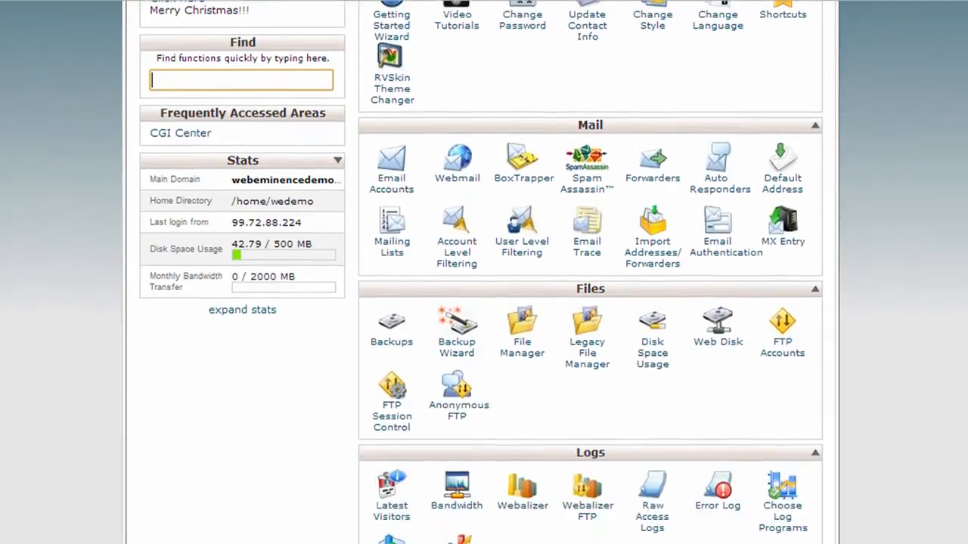
scroll(down, 3)
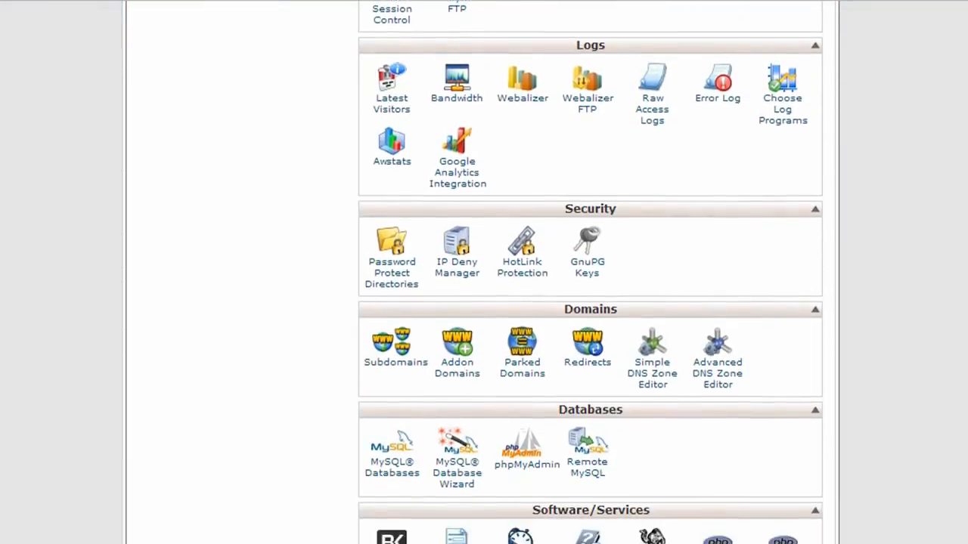
scroll(down, 3)
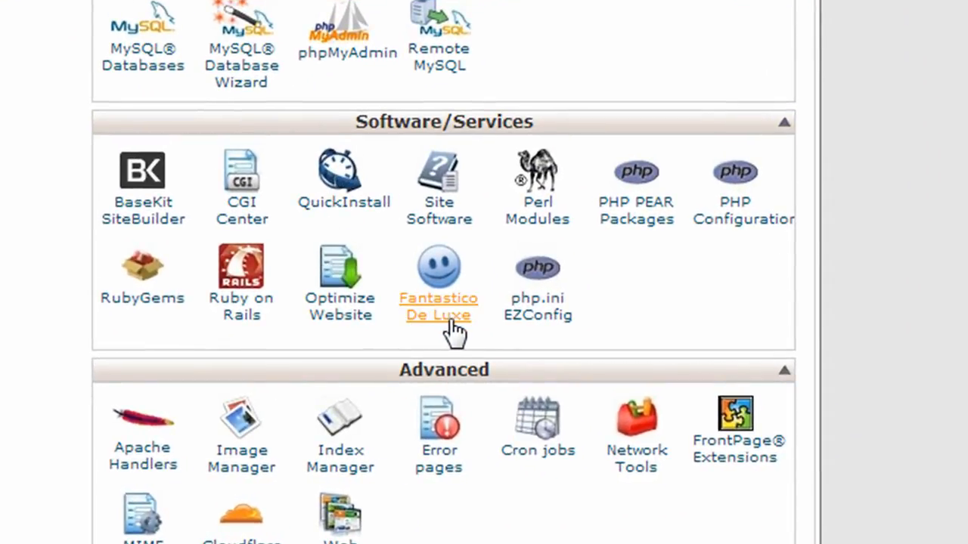
mouse_move(466, 332)
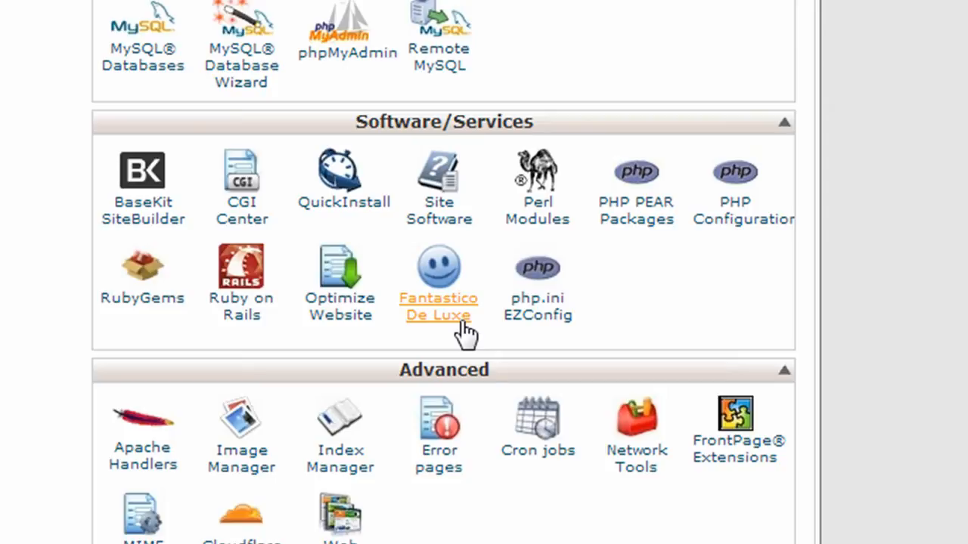
mouse_move(345, 182)
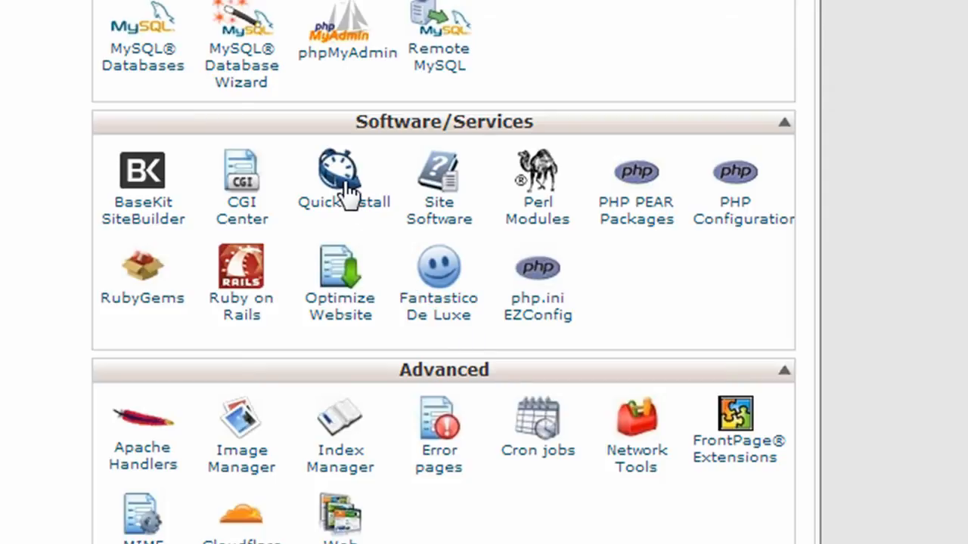
mouse_move(635, 302)
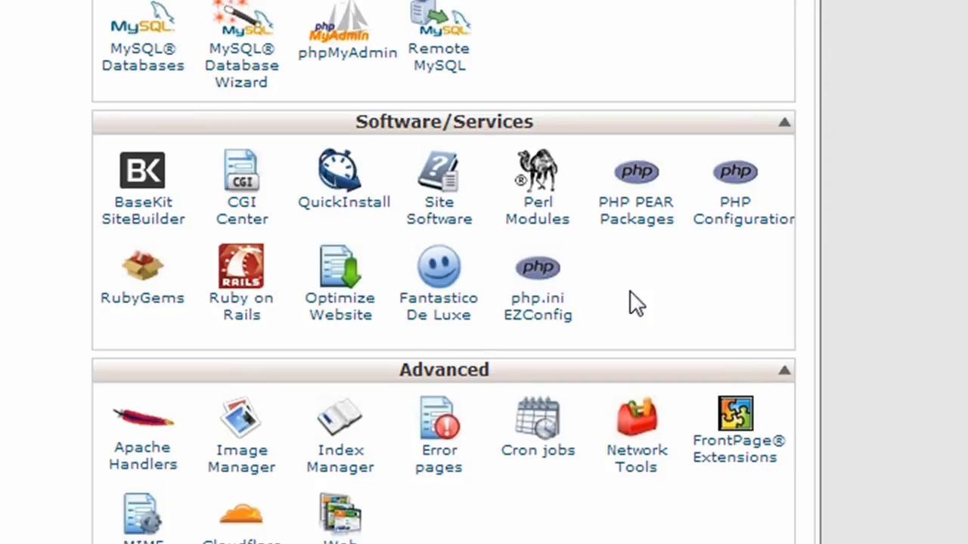
mouse_move(612, 318)
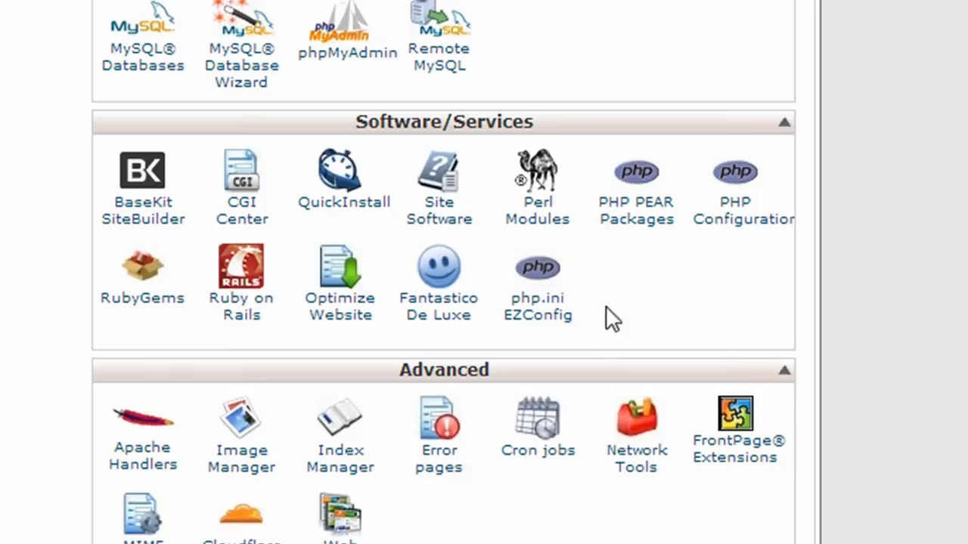
mouse_move(652, 269)
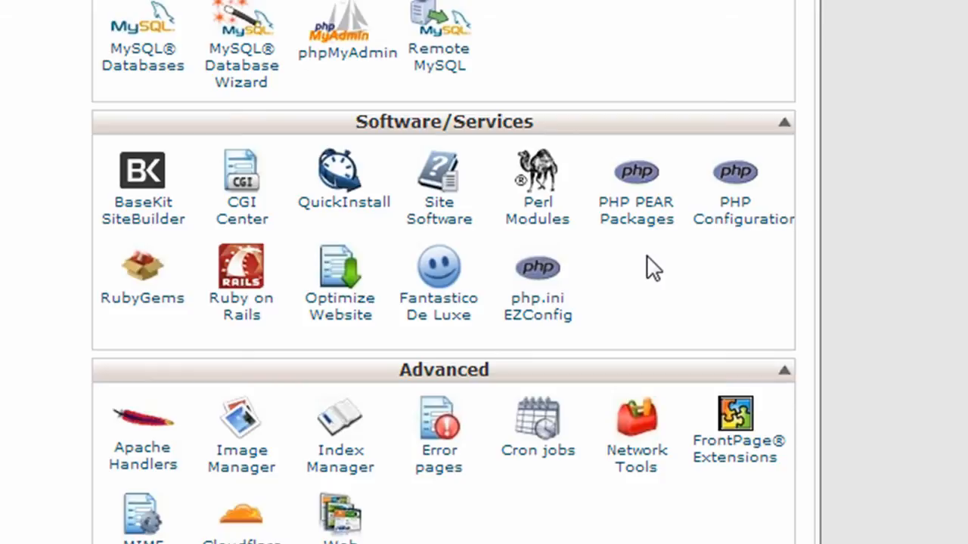
mouse_move(438, 306)
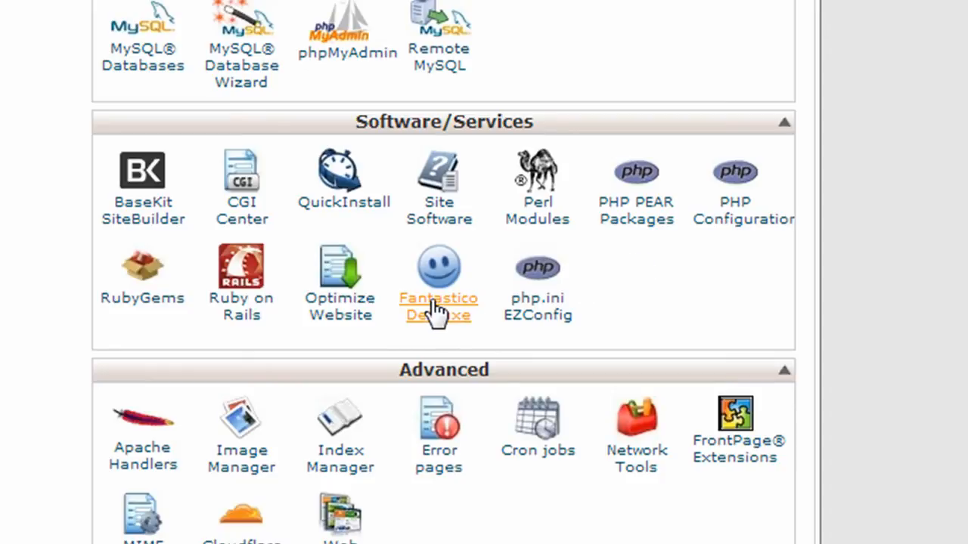
Launch Fantastico De Luxe and select WordPress under Blogs to show version 3.3.1 and the root install.
click(439, 284)
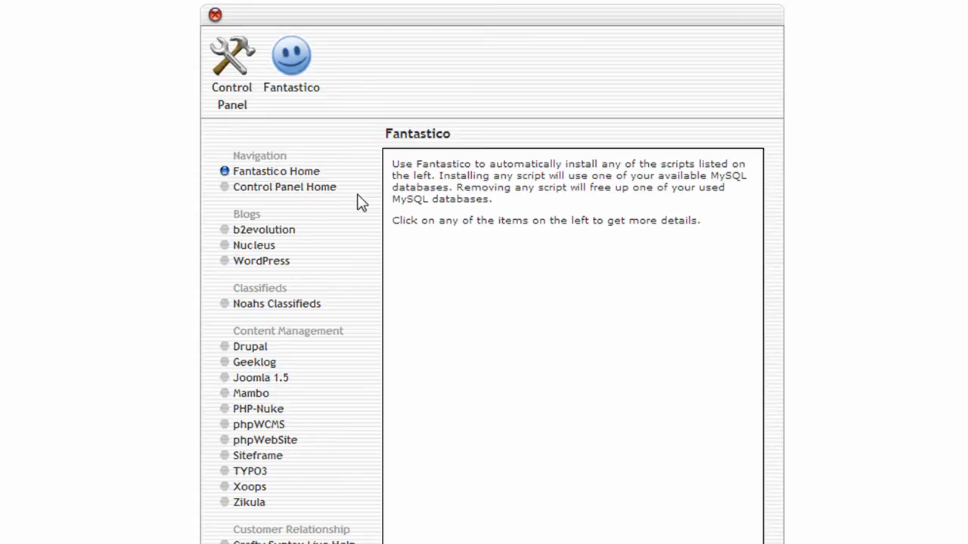
mouse_move(345, 204)
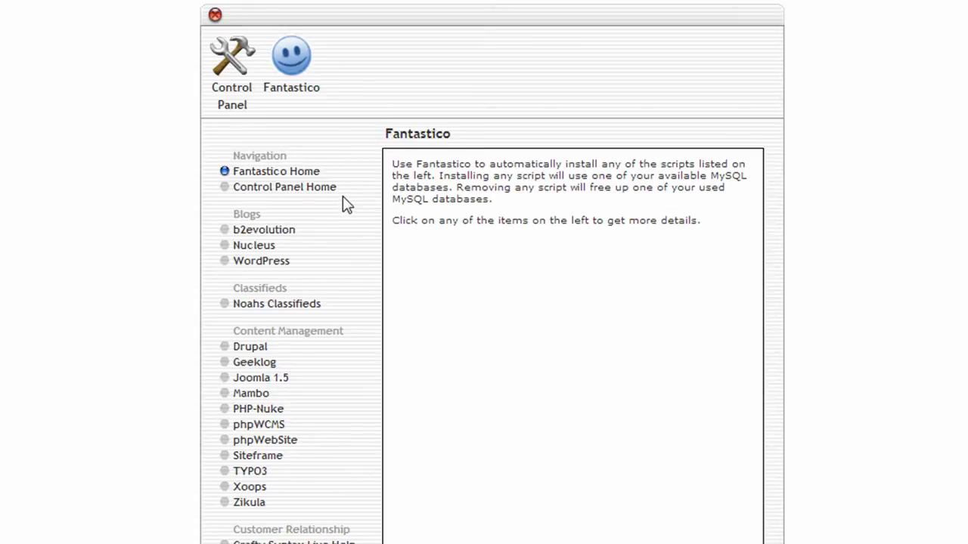
mouse_move(259, 423)
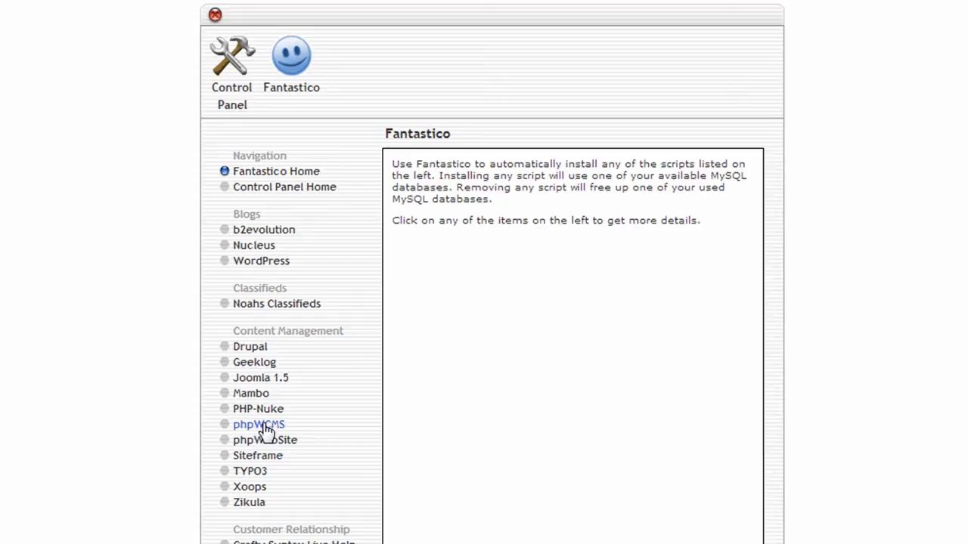
mouse_move(250, 470)
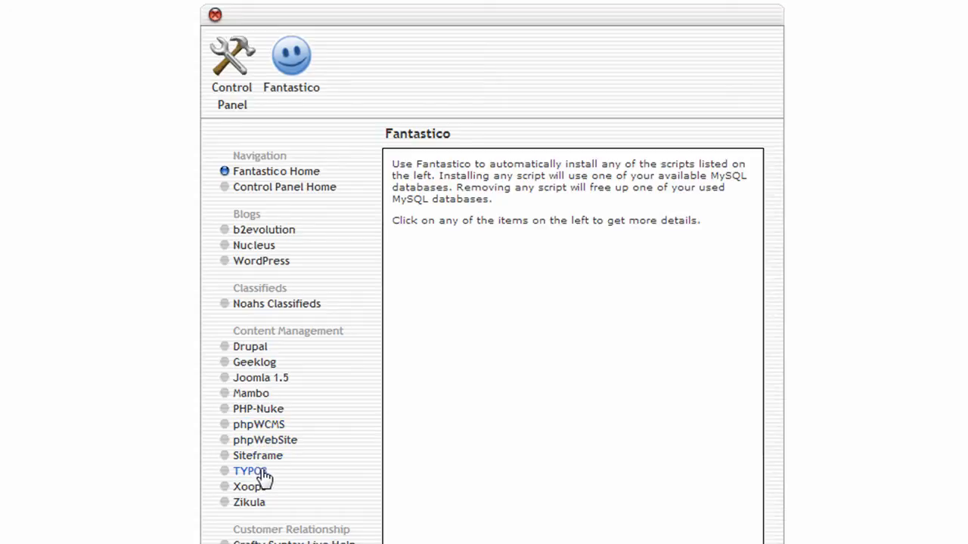
mouse_move(342, 275)
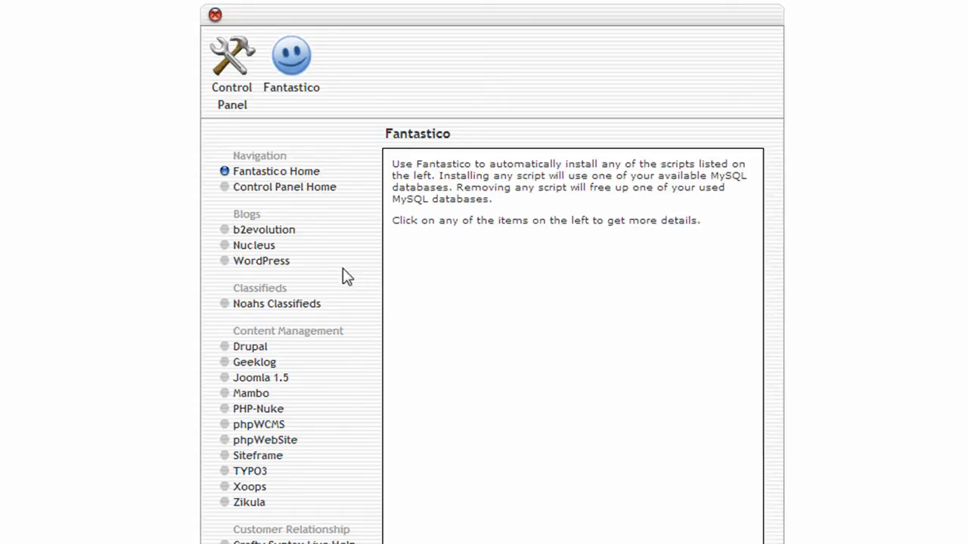
mouse_move(260, 260)
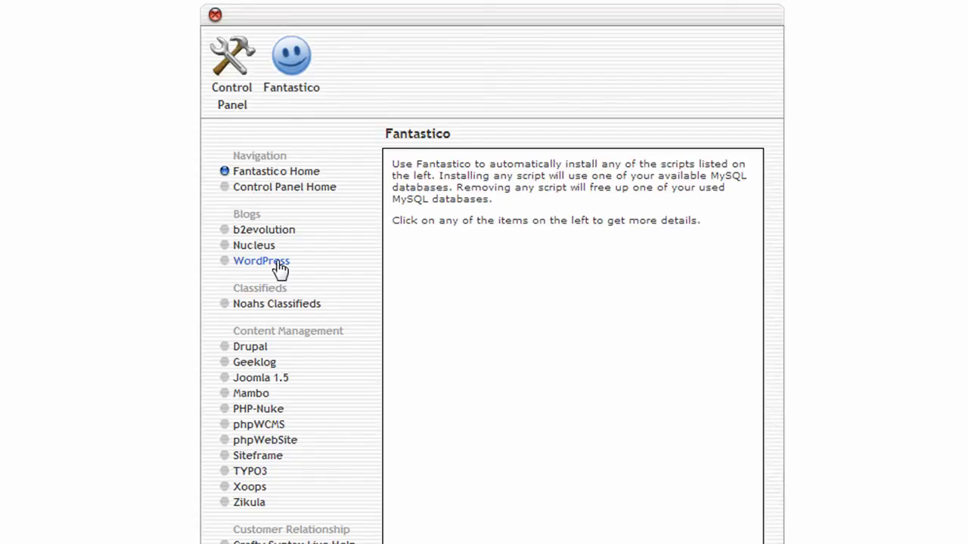
click(260, 260)
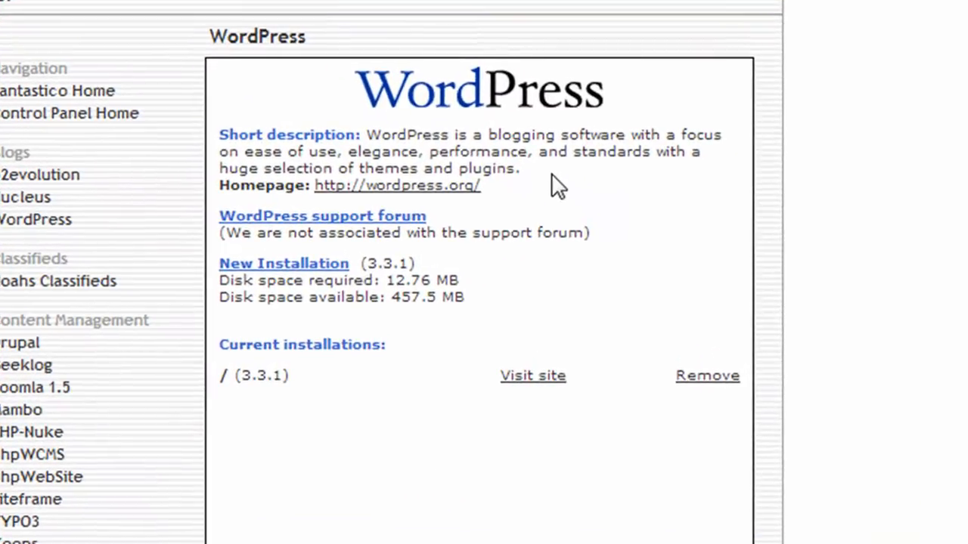
mouse_move(233, 416)
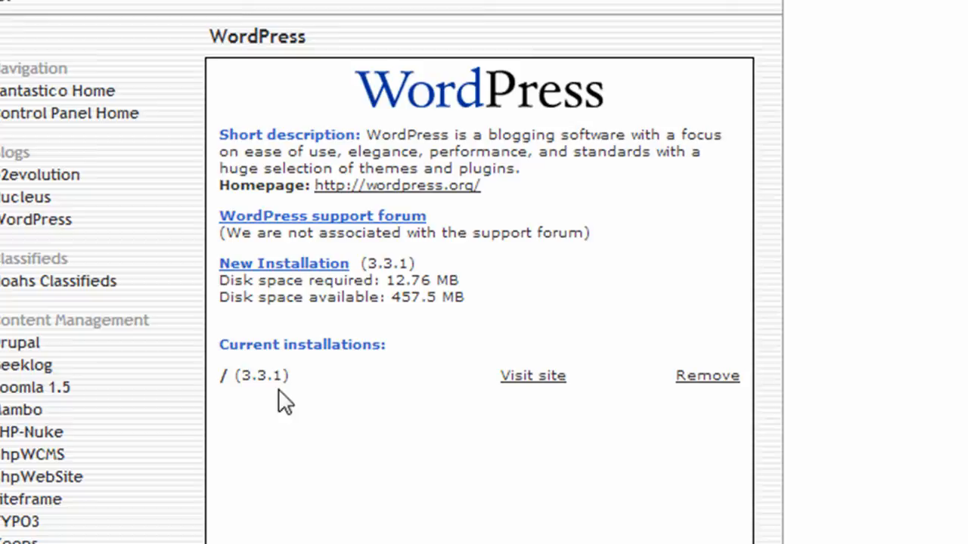
mouse_move(225, 393)
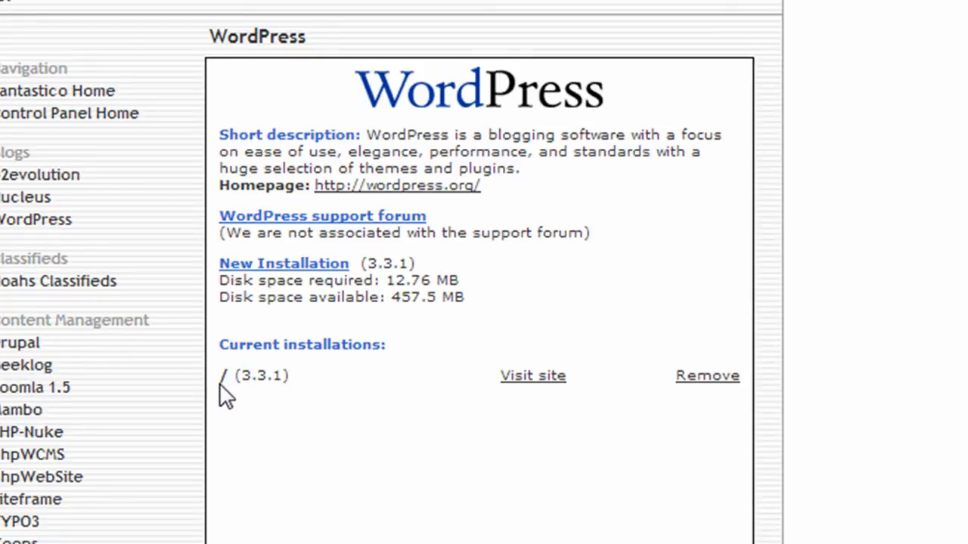
mouse_move(326, 395)
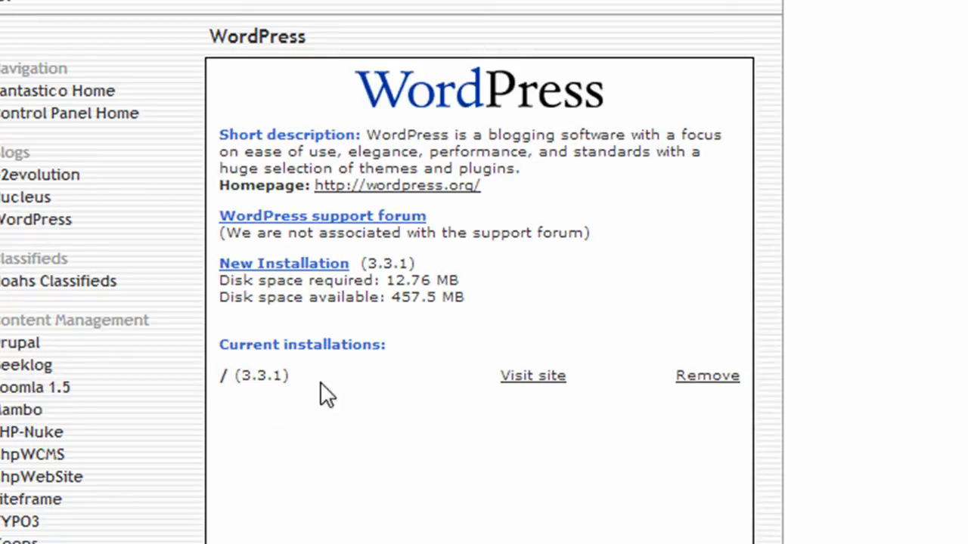
mouse_move(354, 393)
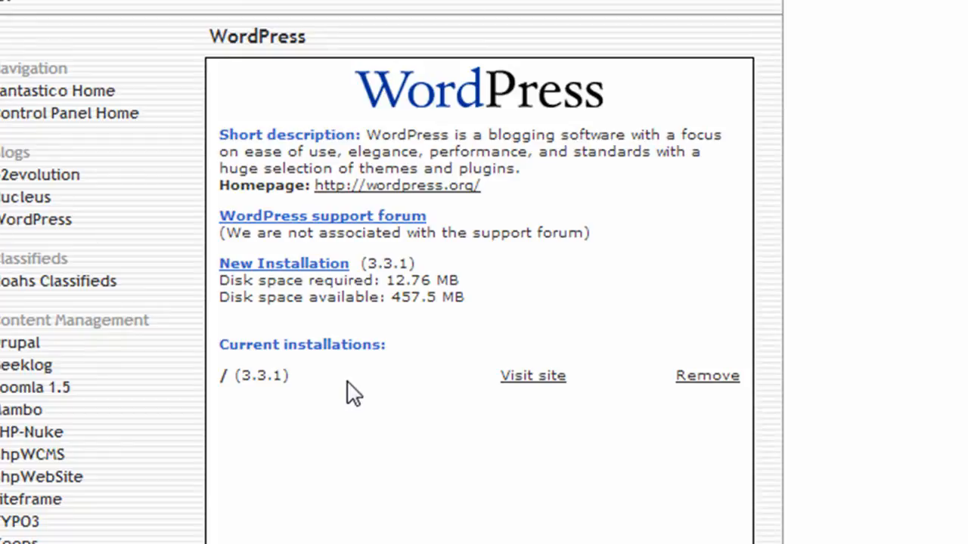
mouse_move(350, 286)
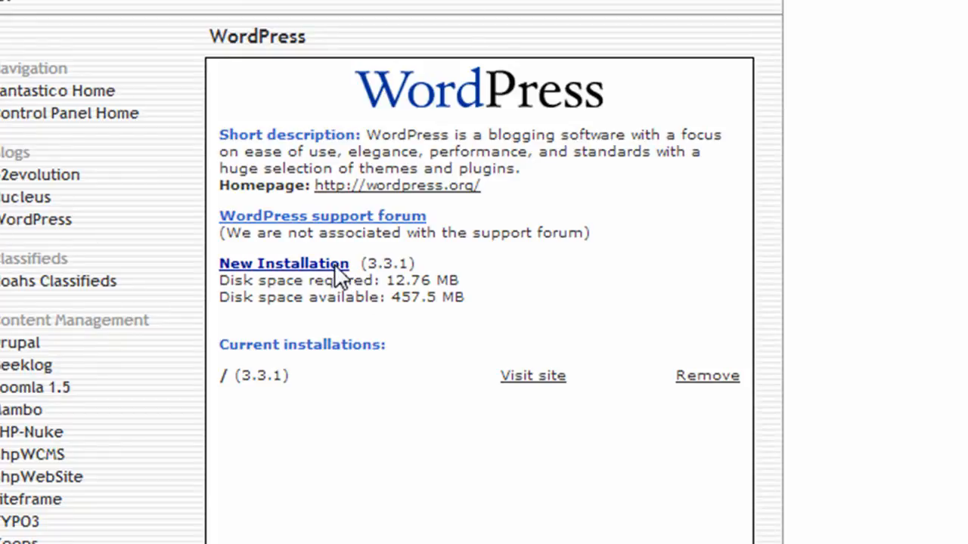
Start a new WordPress installation on webeminencedemo.com into directory 'blog'.
click(284, 263)
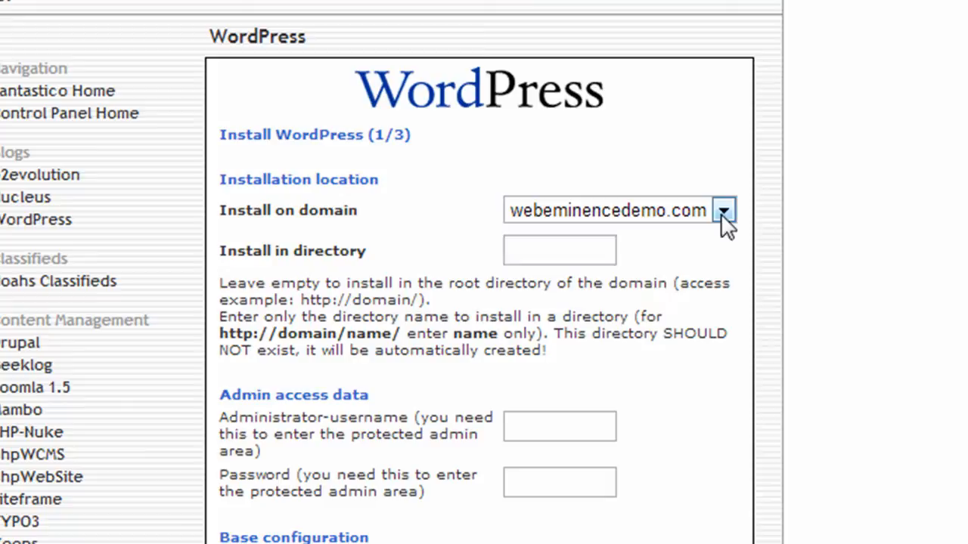
click(723, 210)
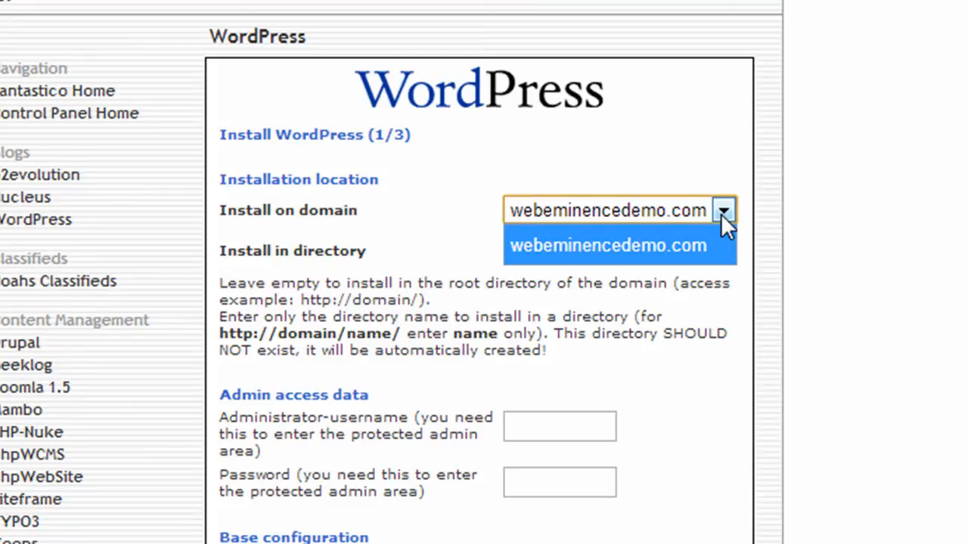
mouse_move(718, 248)
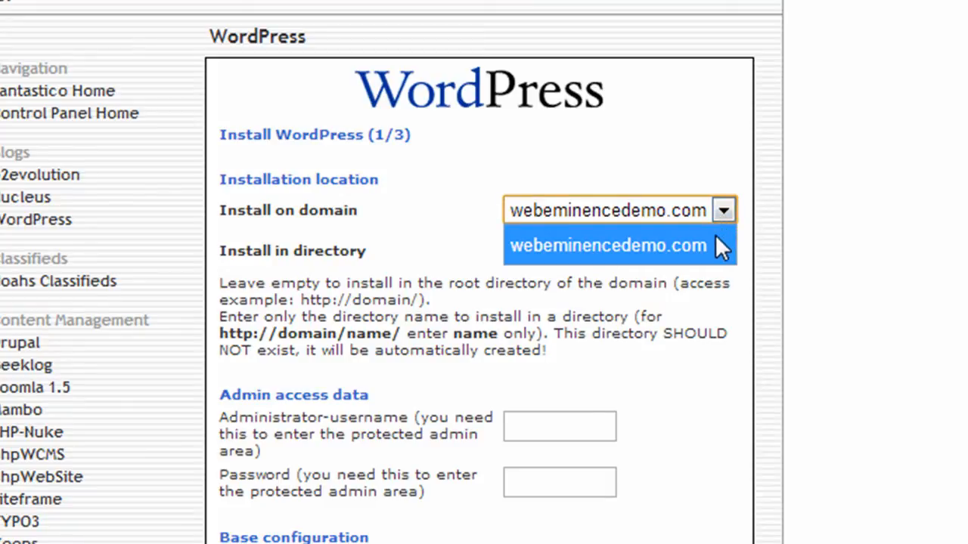
mouse_move(713, 254)
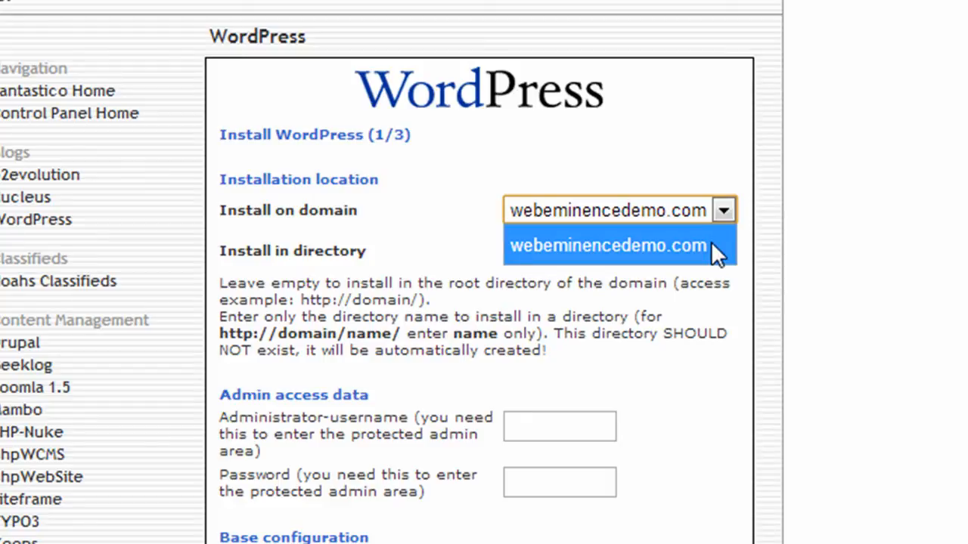
click(608, 245)
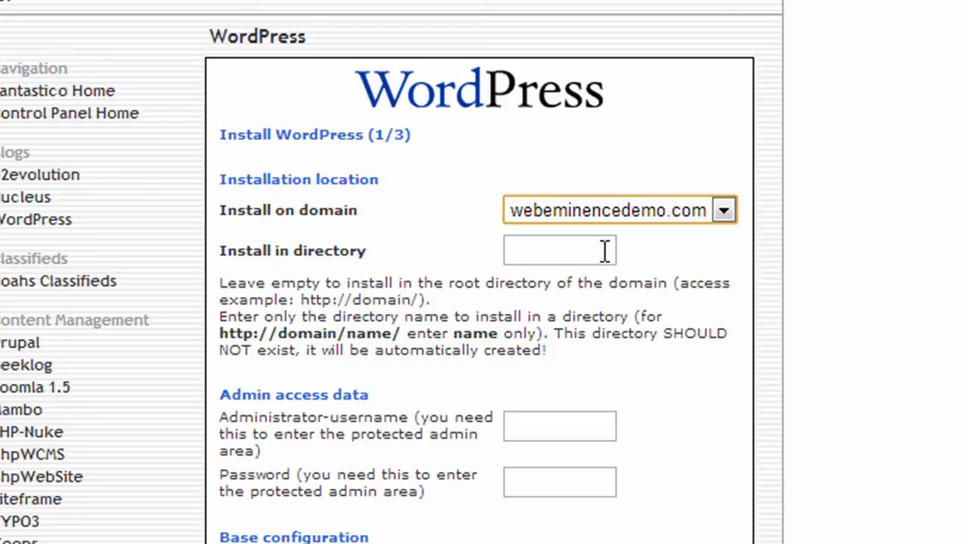
click(559, 251)
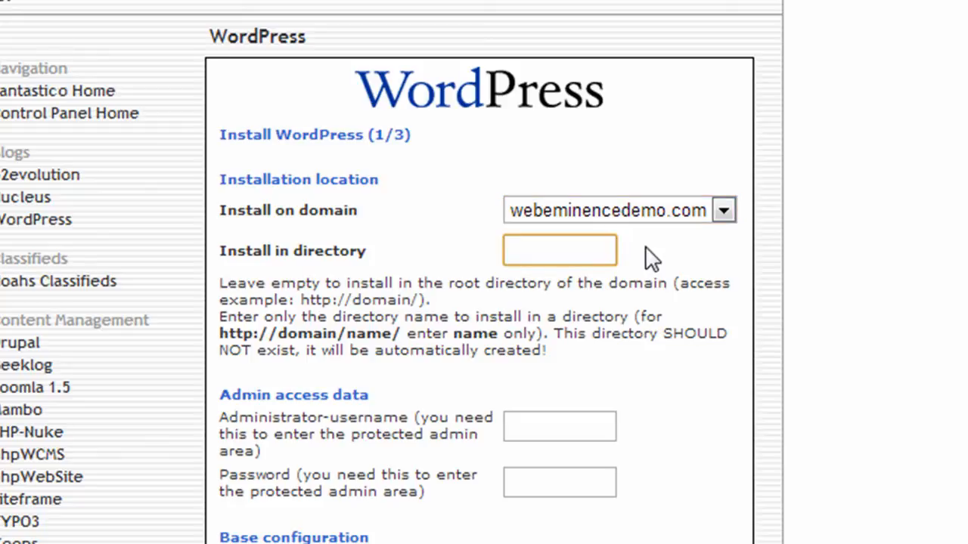
click(559, 251)
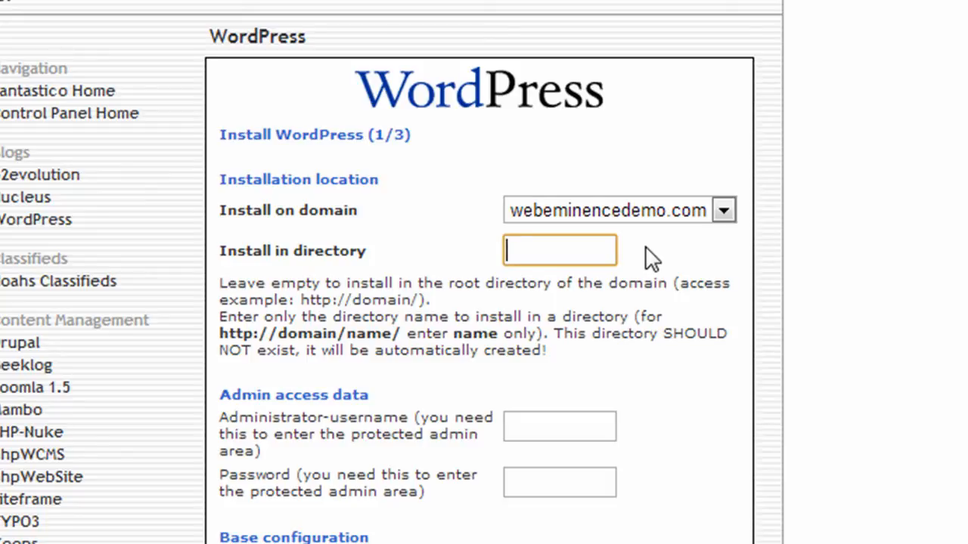
text(blog)
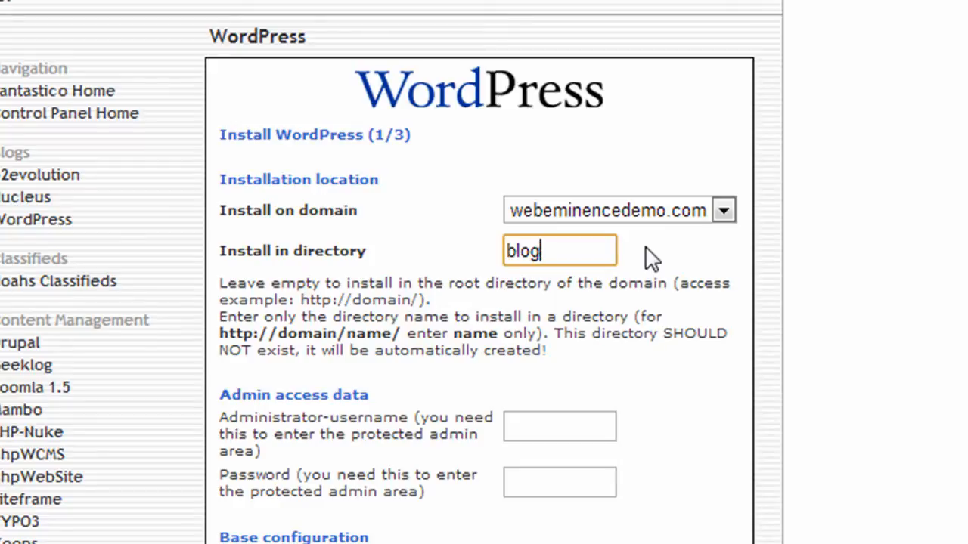
mouse_move(653, 265)
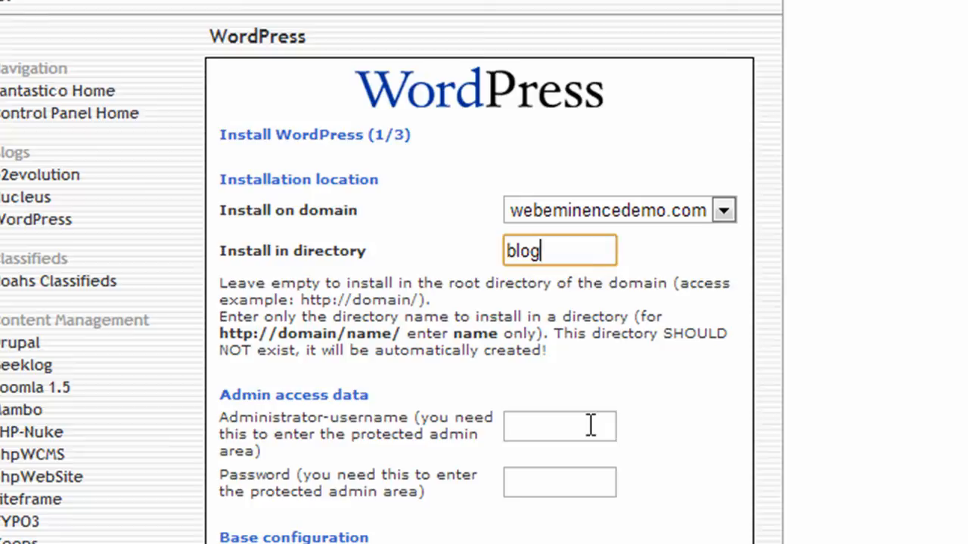
click(560, 426)
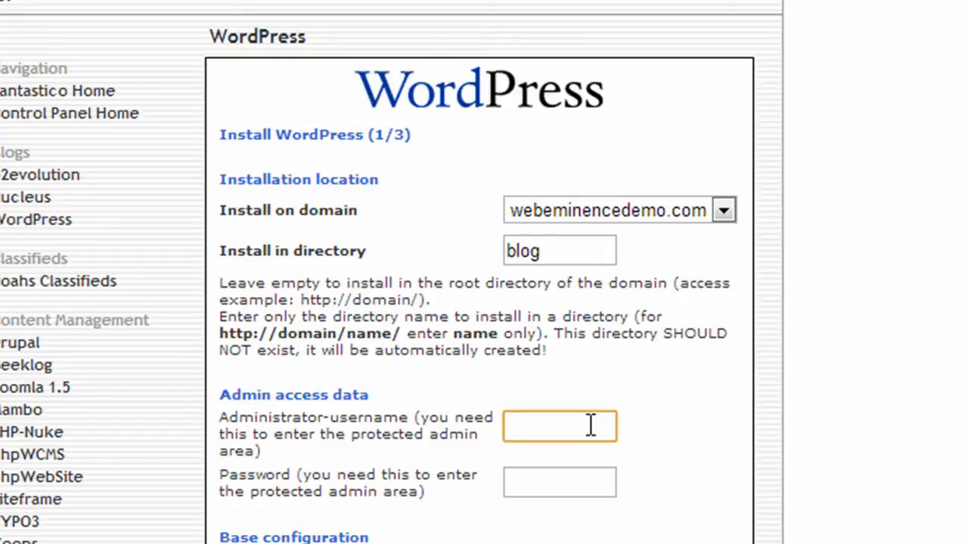
click(559, 426)
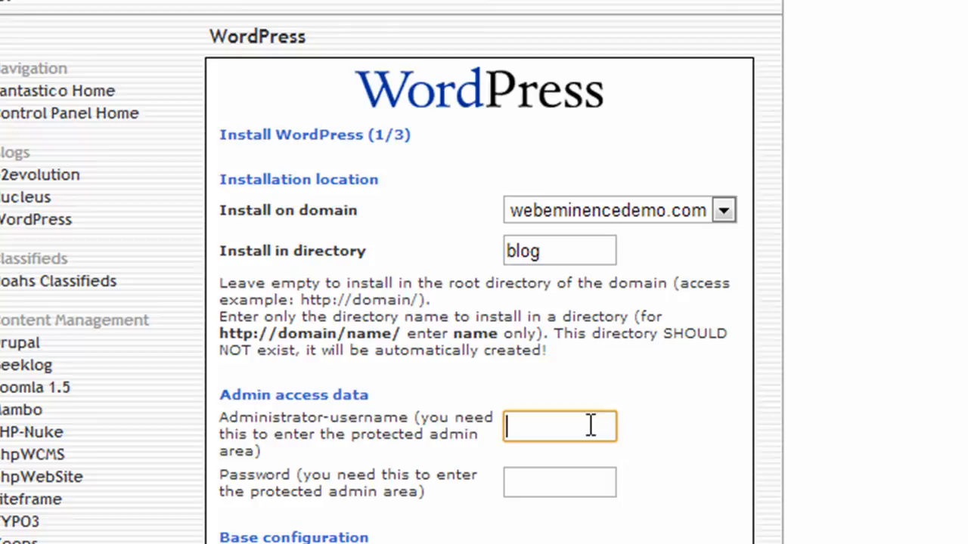
text(user)
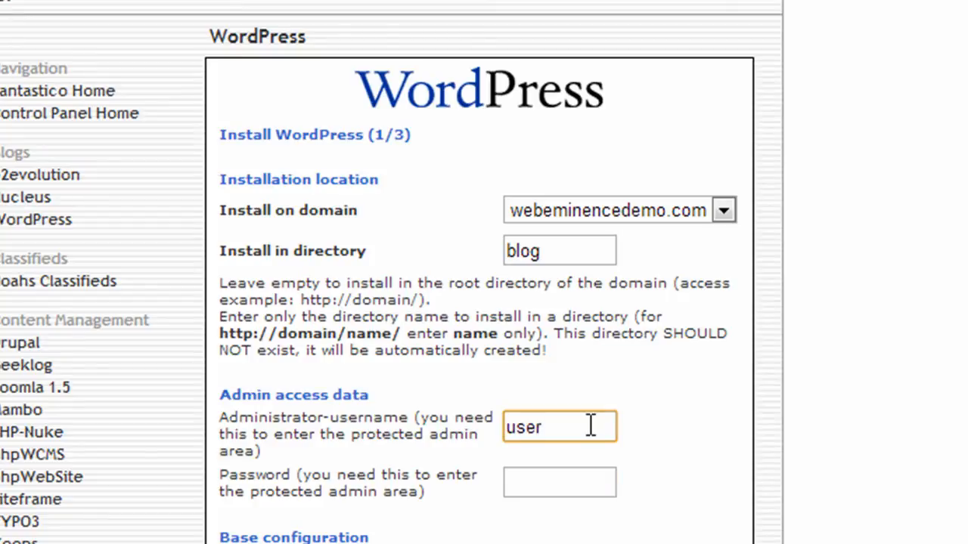
text(password)
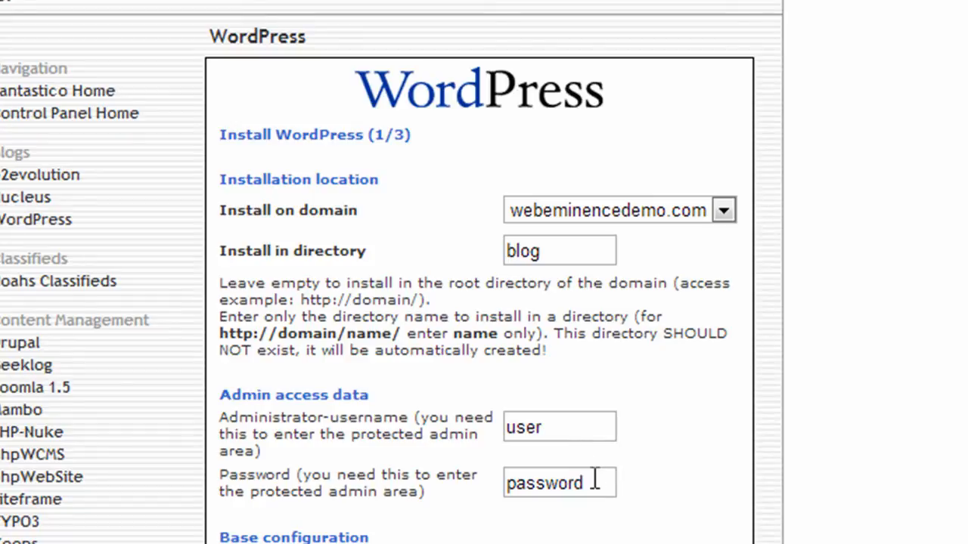
mouse_move(638, 491)
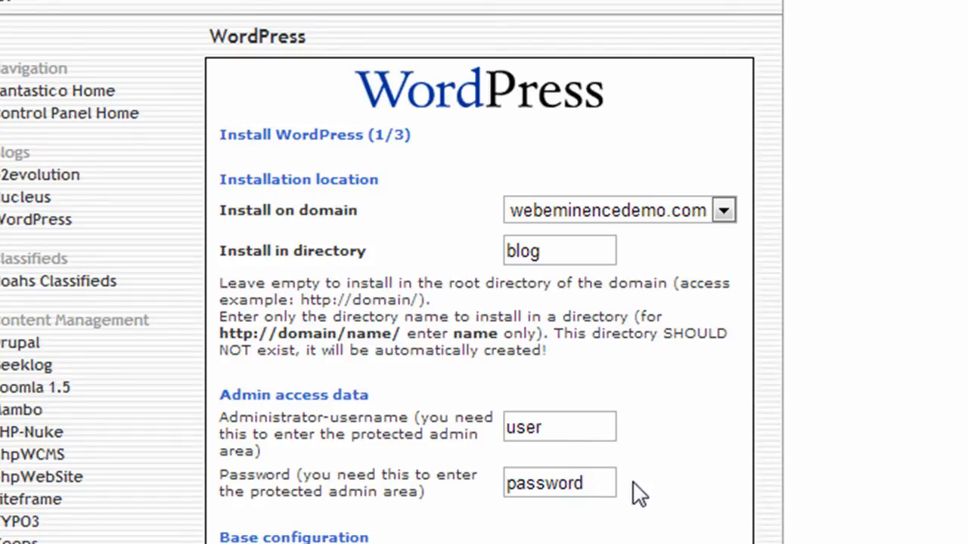
Fill the admin nickname and submit the form to reach Install WordPress (2/3).
scroll(down, 3)
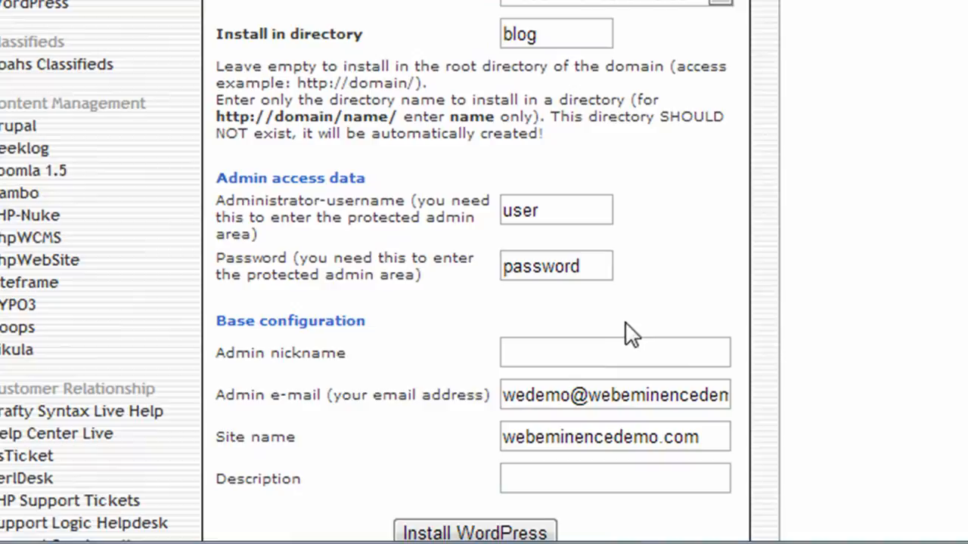
click(614, 351)
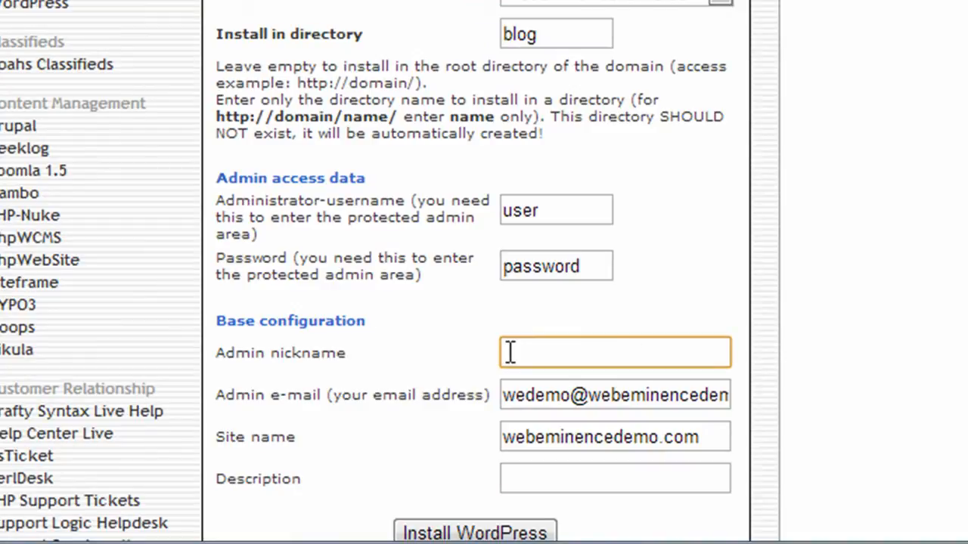
mouse_move(507, 395)
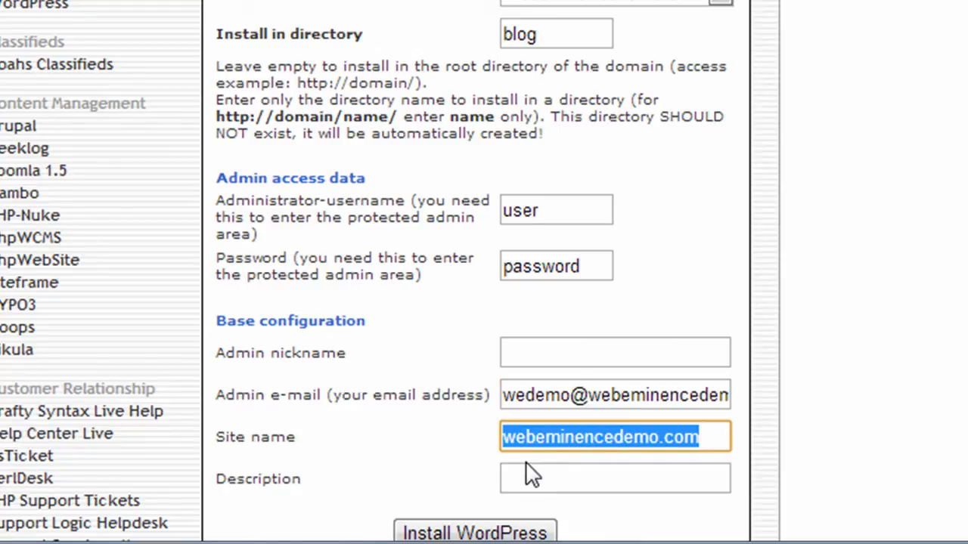
mouse_move(476, 476)
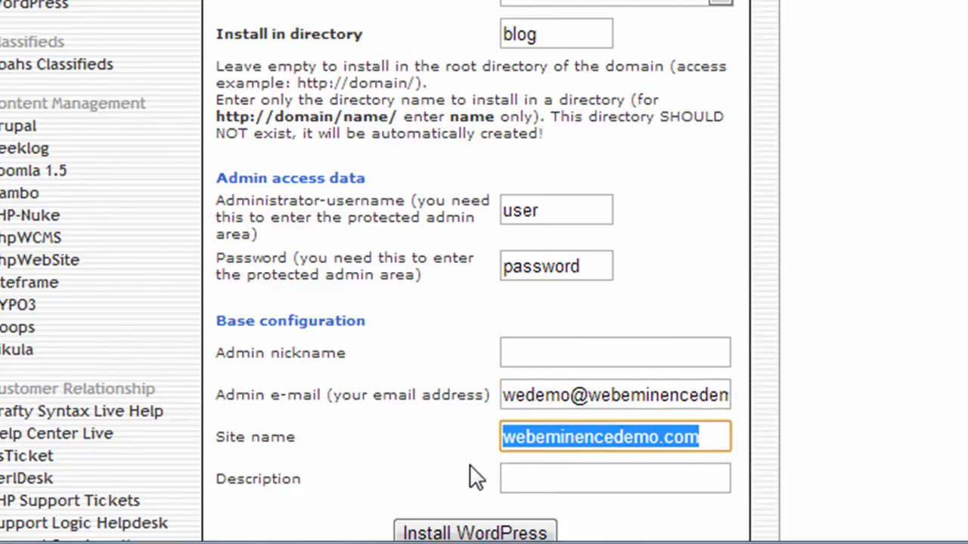
scroll(down, 3)
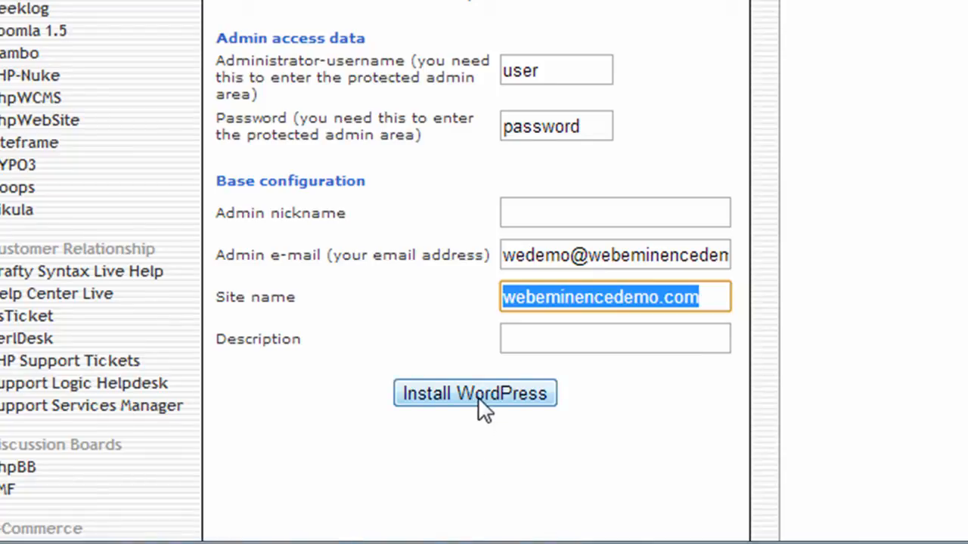
click(475, 393)
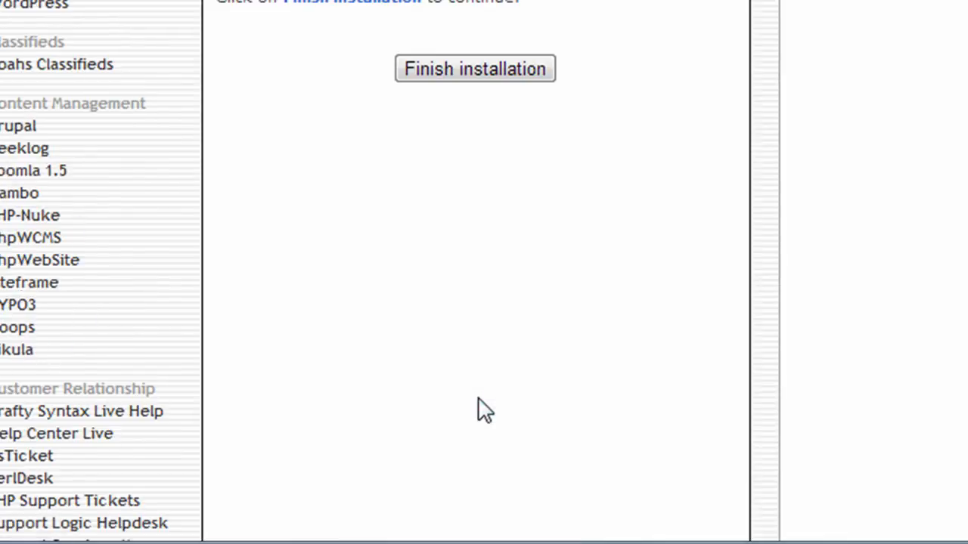
Review database user wedemo_wrdp2 and the access URL, then finish the installation.
scroll(up, 3)
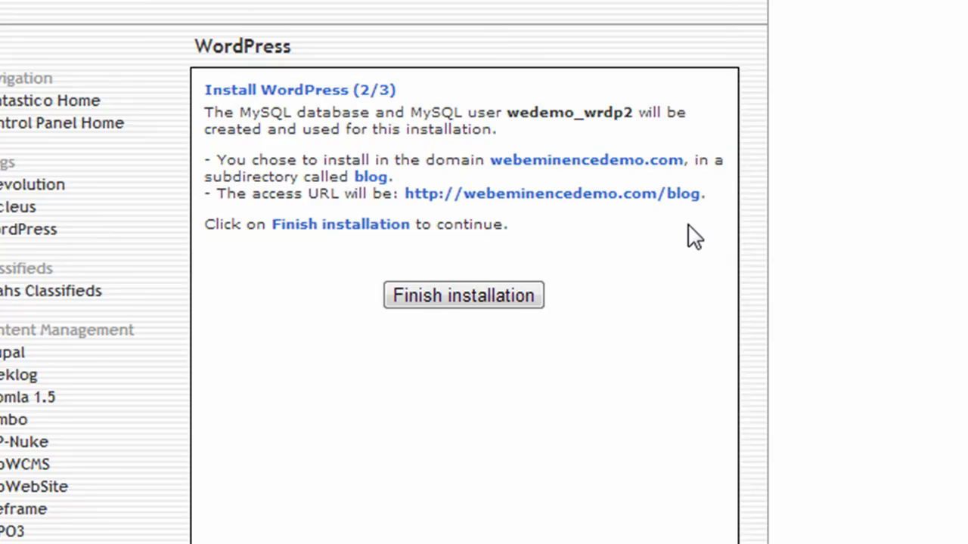
mouse_move(506, 118)
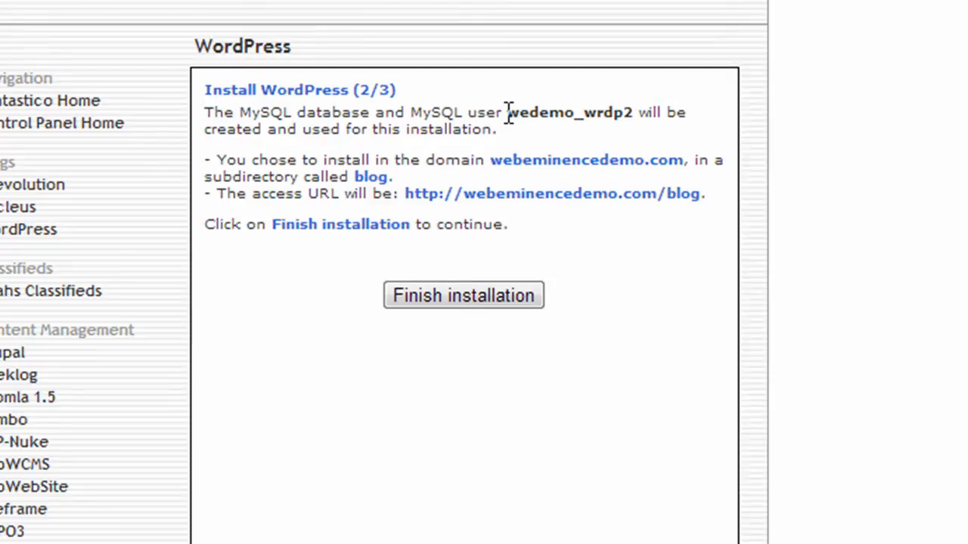
double_click(539, 112)
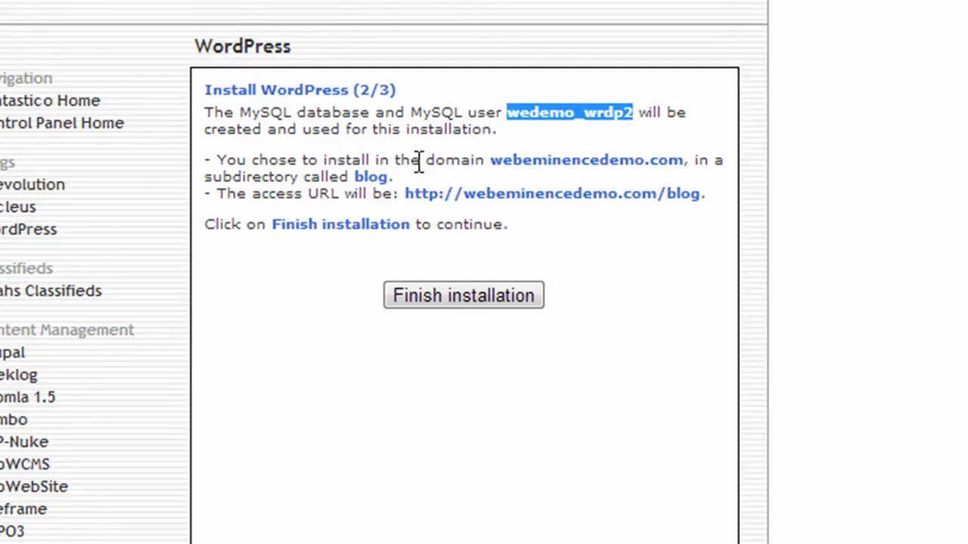
mouse_move(393, 195)
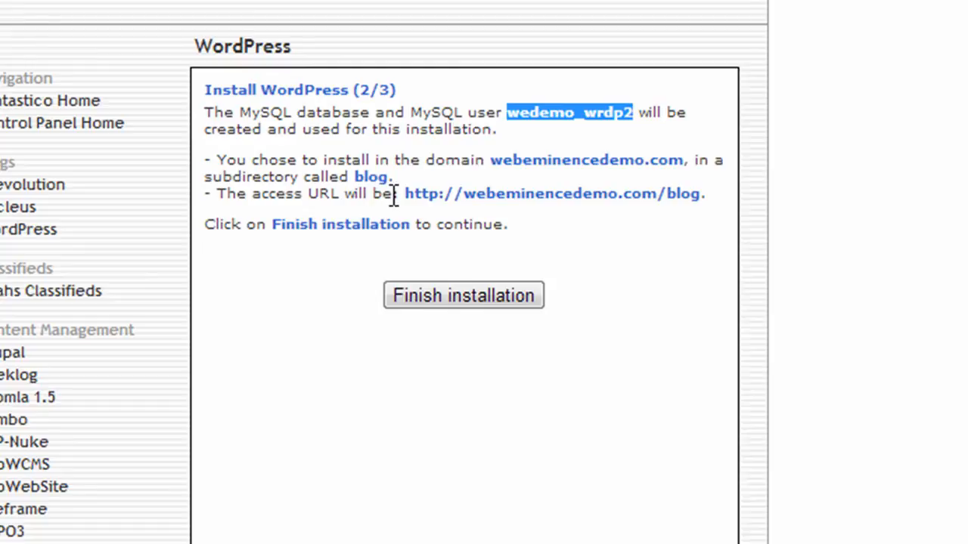
mouse_move(505, 191)
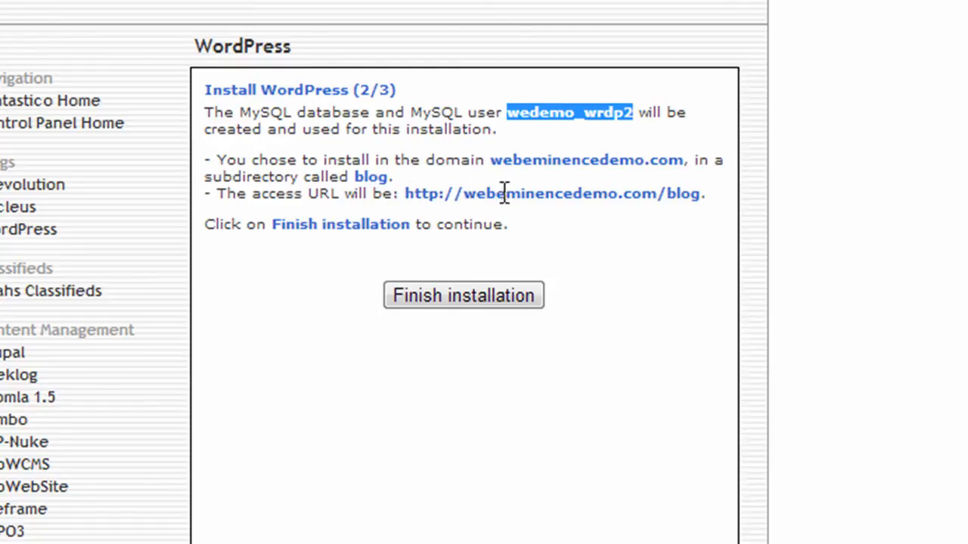
mouse_move(683, 193)
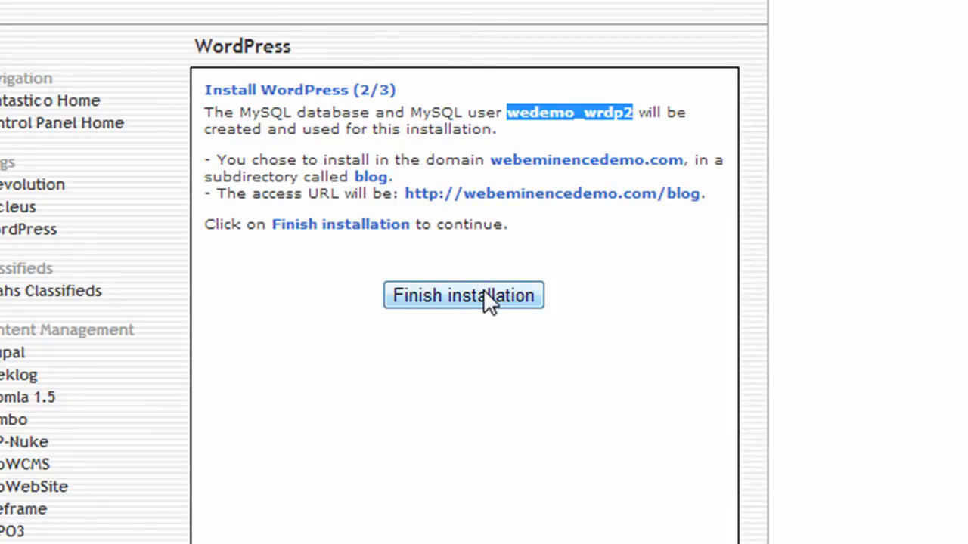
click(462, 295)
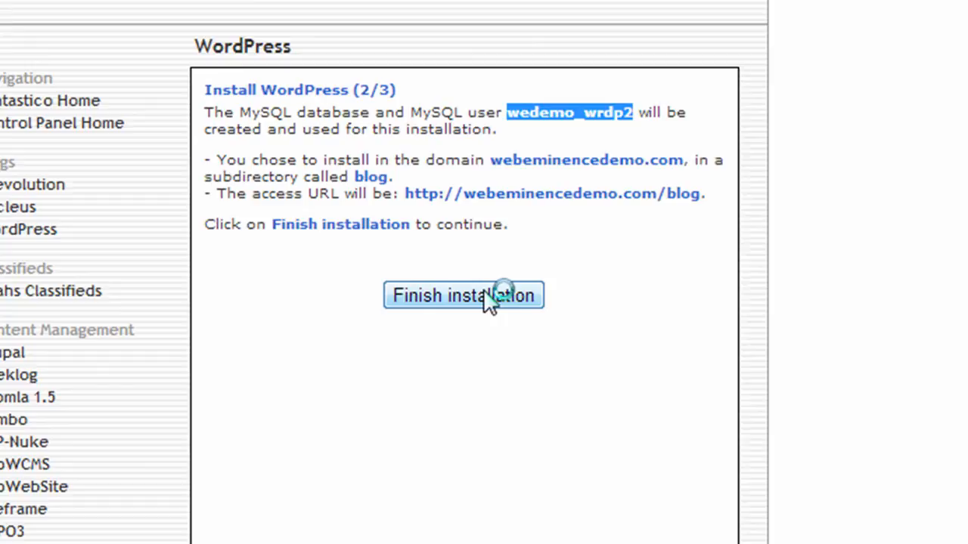
click(463, 295)
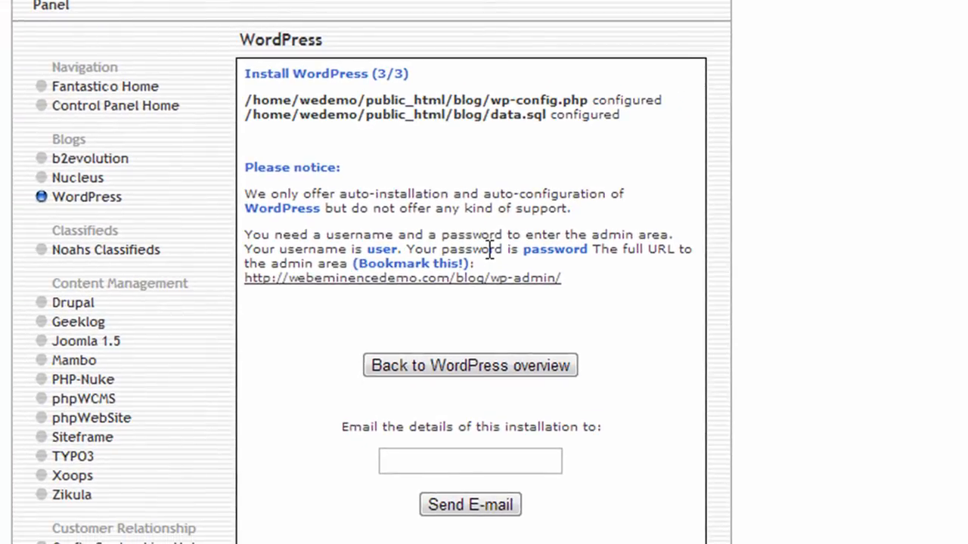
mouse_move(484, 290)
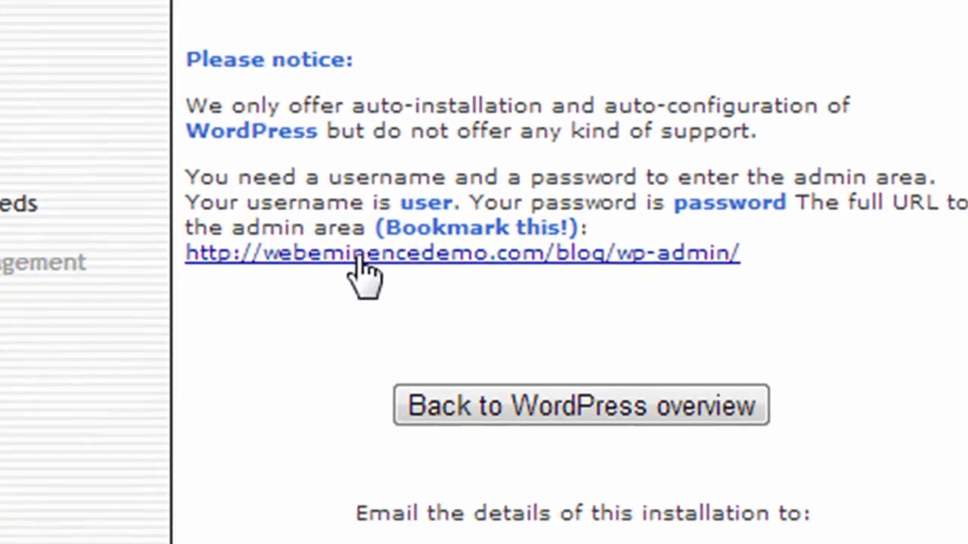
mouse_move(597, 275)
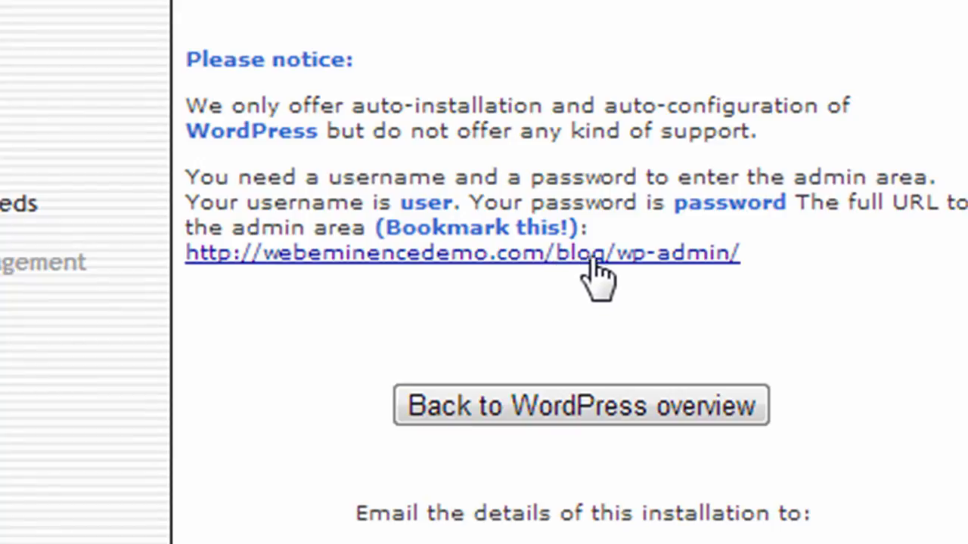
mouse_move(647, 275)
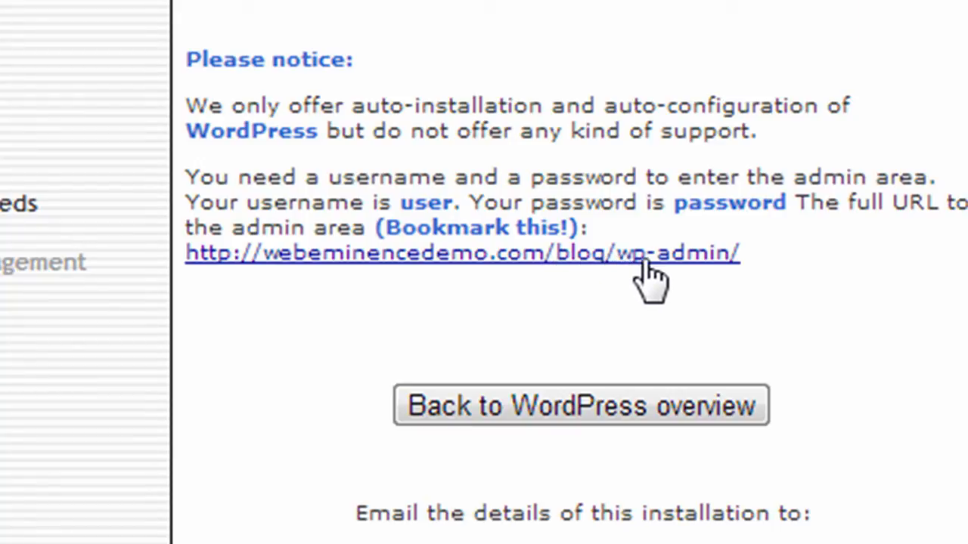
mouse_move(726, 284)
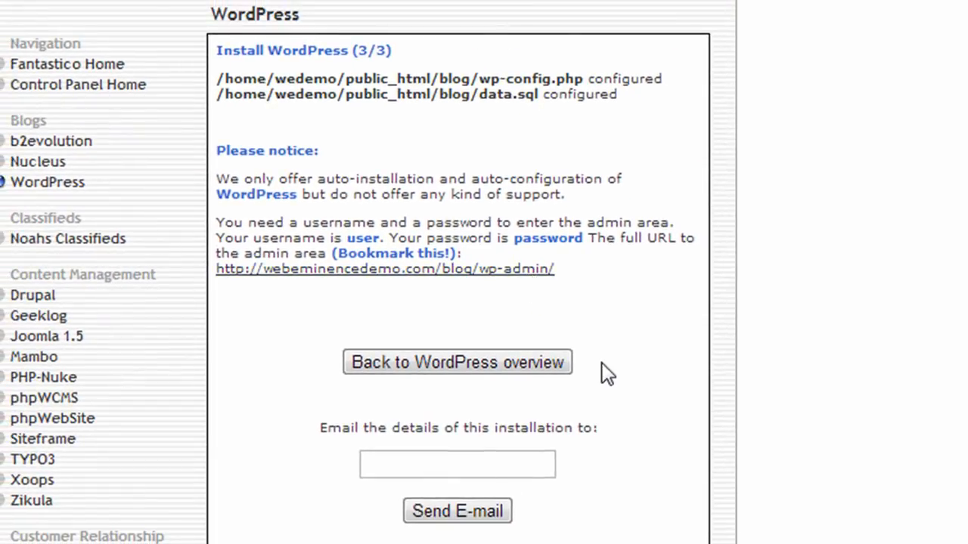
mouse_move(581, 431)
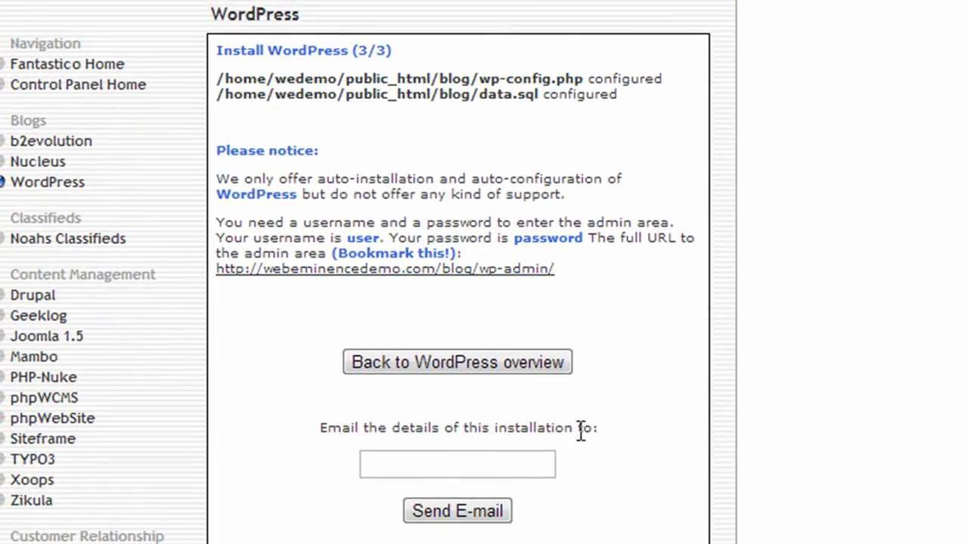
Highlight the admin username/password on the 3/3 summary and follow the wp-admin link.
click(457, 465)
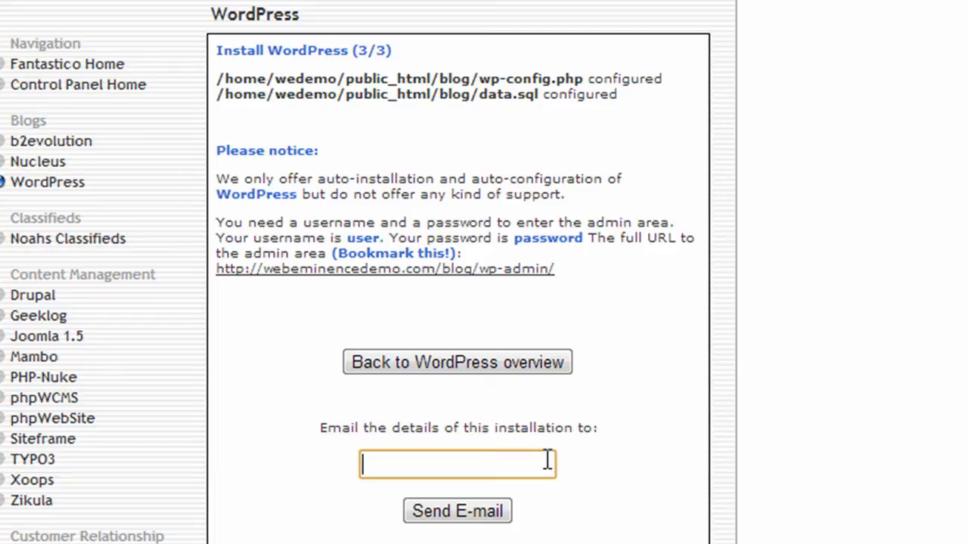
mouse_move(269, 236)
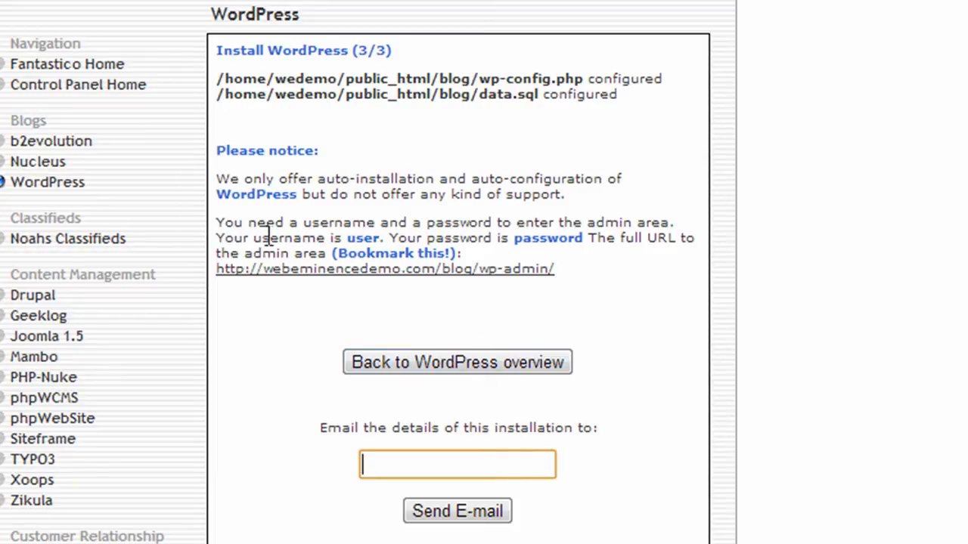
drag(216, 237, 489, 237)
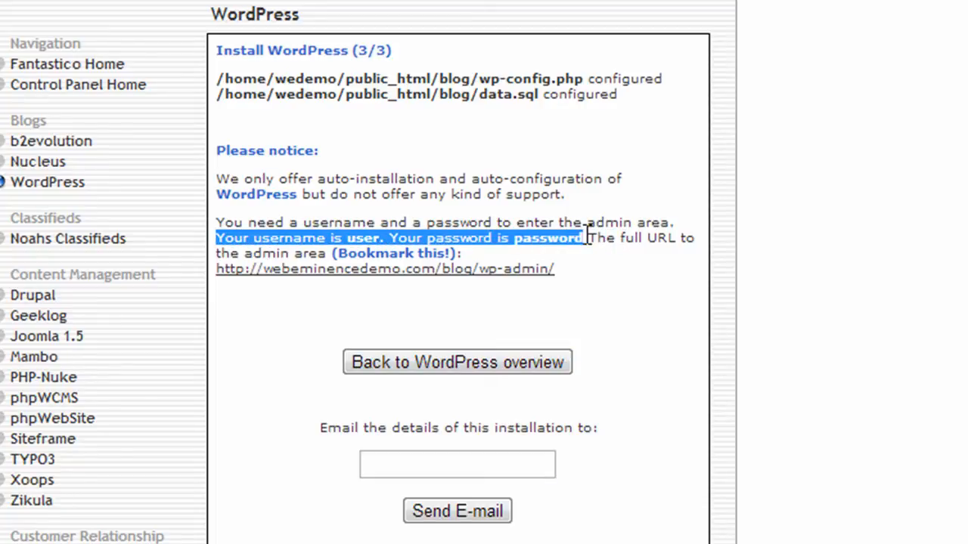
mouse_move(526, 284)
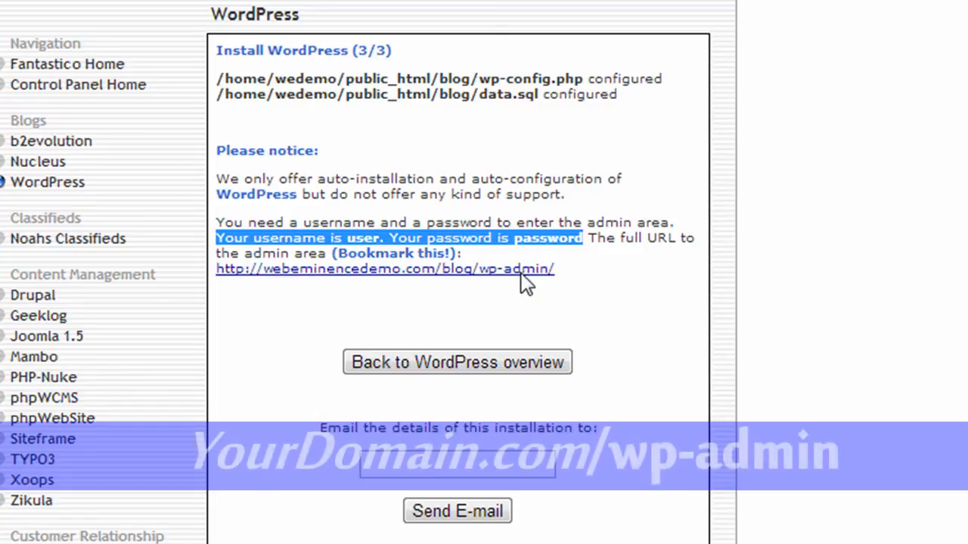
click(384, 270)
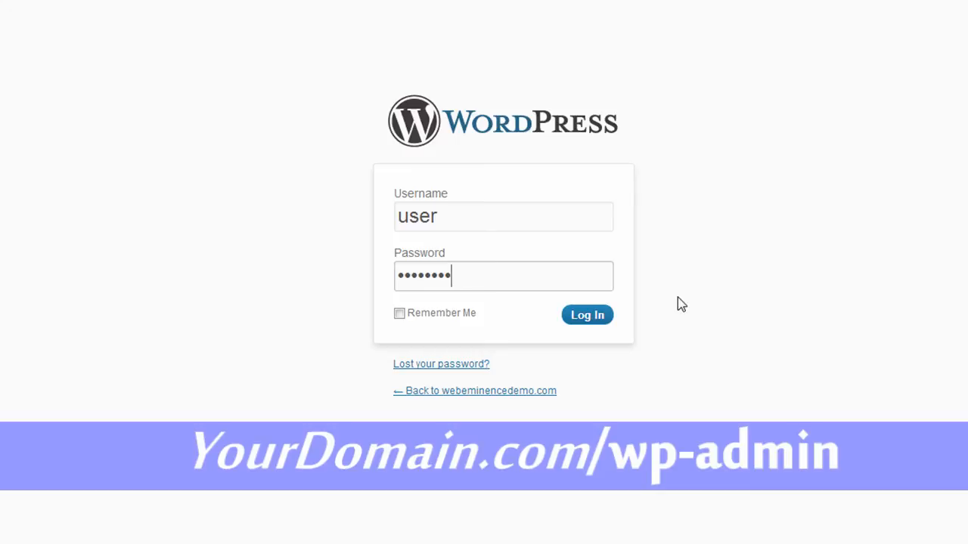
mouse_move(621, 219)
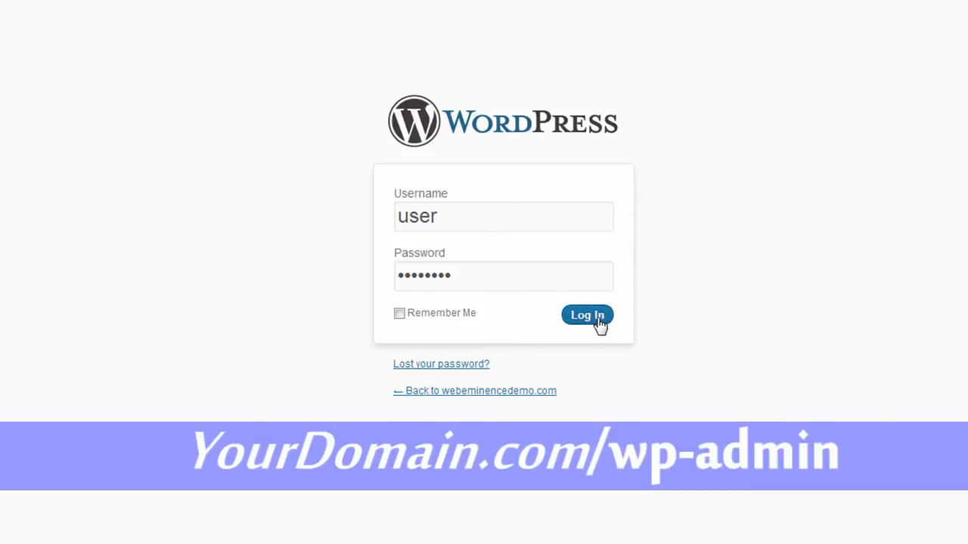
Log in to wp-admin as 'user' to reach the WordPress 3.3.1 Dashboard.
click(587, 316)
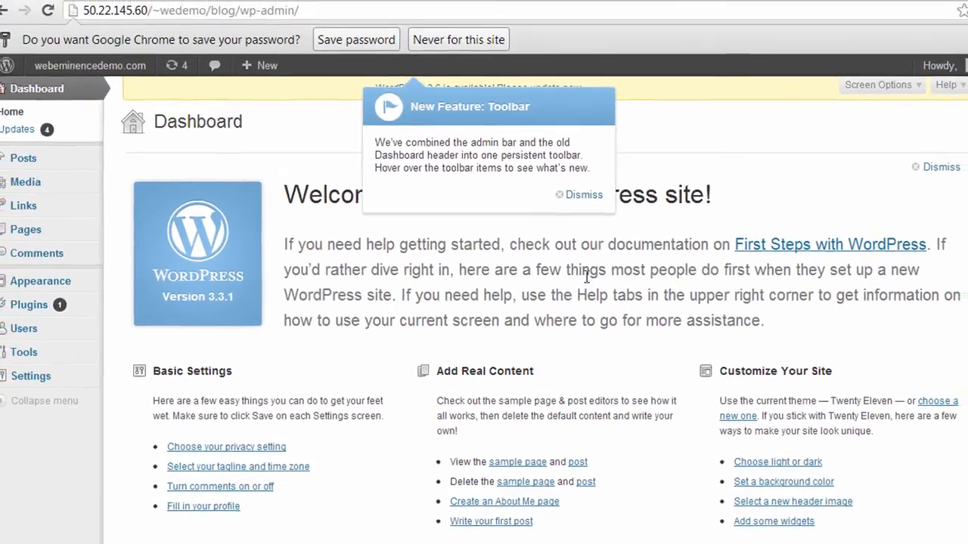
Dismiss the Toolbar announcement and visit the live site showing the Hello world! post.
click(584, 193)
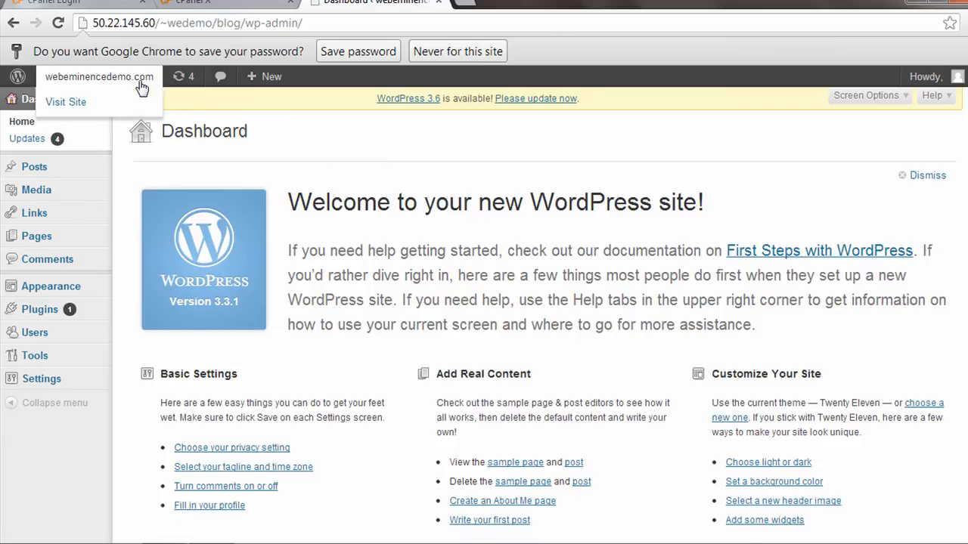
click(67, 101)
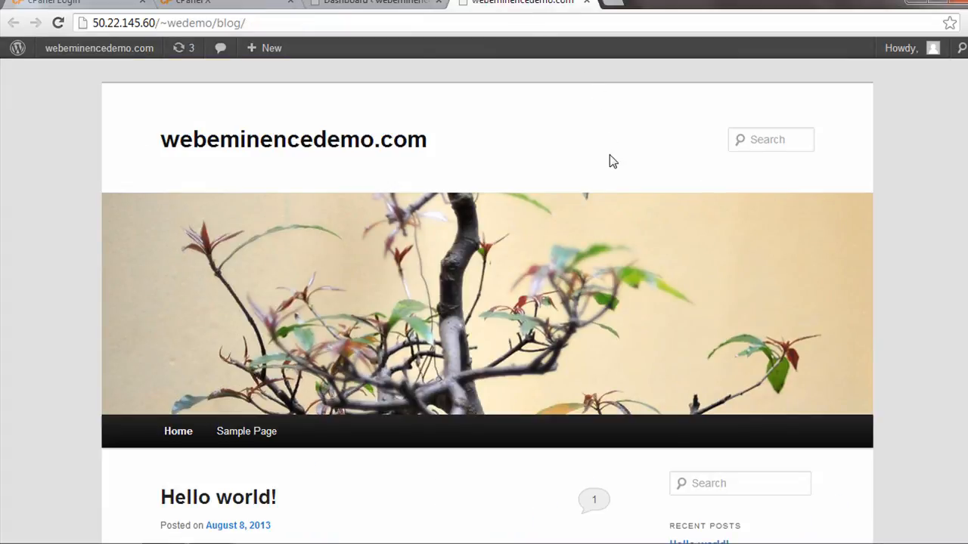
Scroll through the live blog's front page past the Hello world! post and sidebar links.
scroll(down, 3)
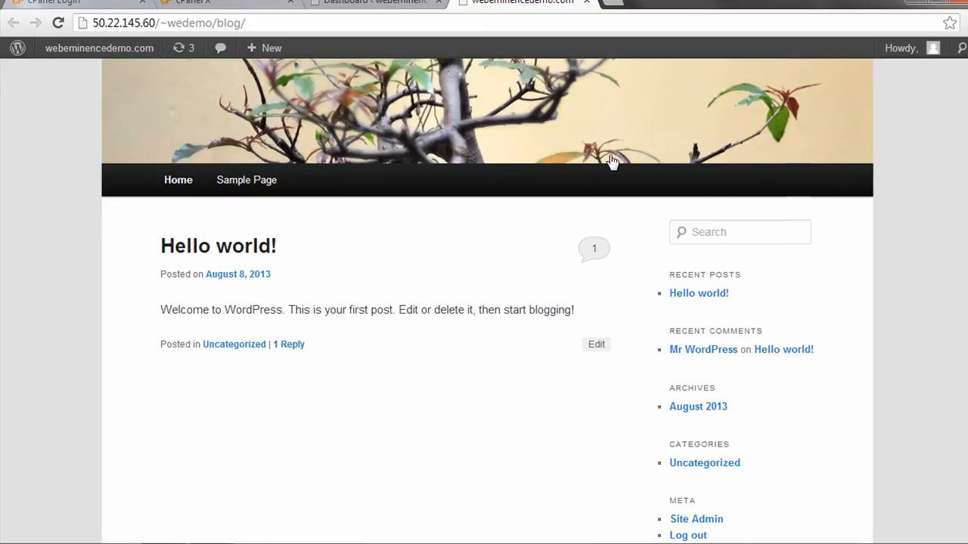
scroll(up, 3)
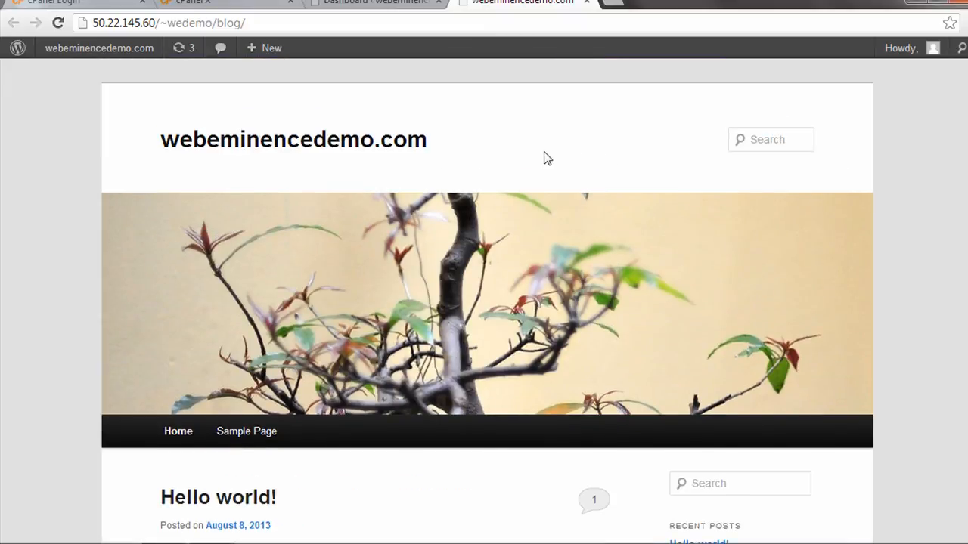